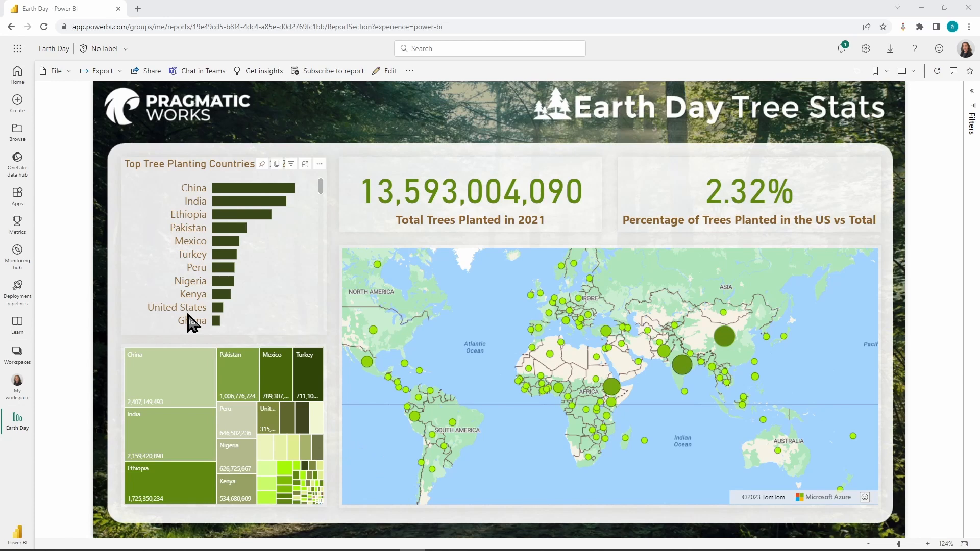
{"action": "mouse_move", "coordinate": [962, 262]}
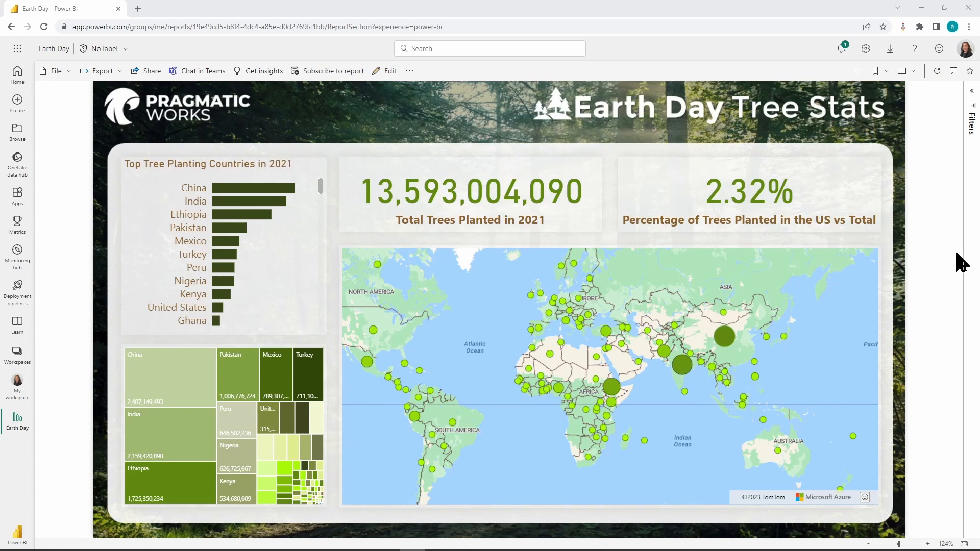
{"action": "mouse_move", "coordinate": [956, 273]}
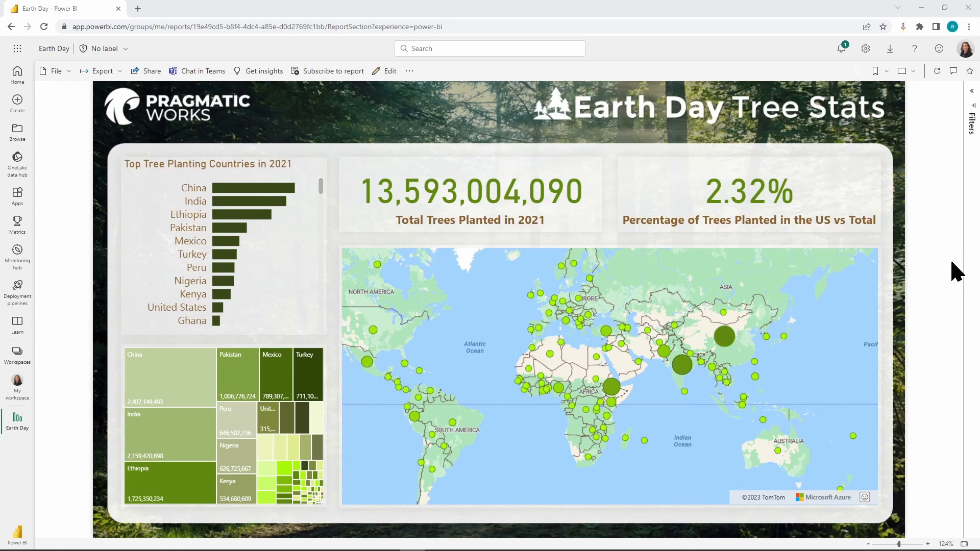
{"action": "mouse_move", "coordinate": [618, 134]}
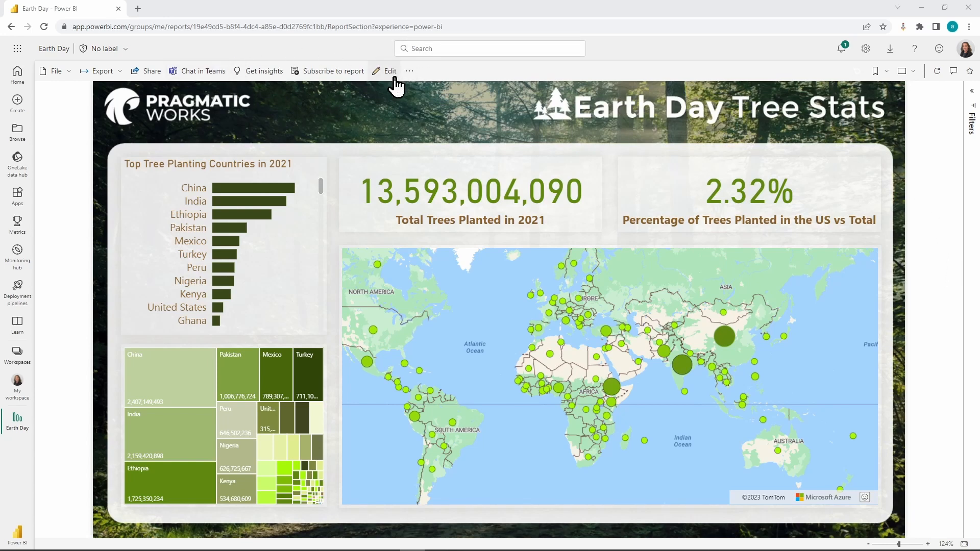
{"action": "mouse_move", "coordinate": [392, 87]}
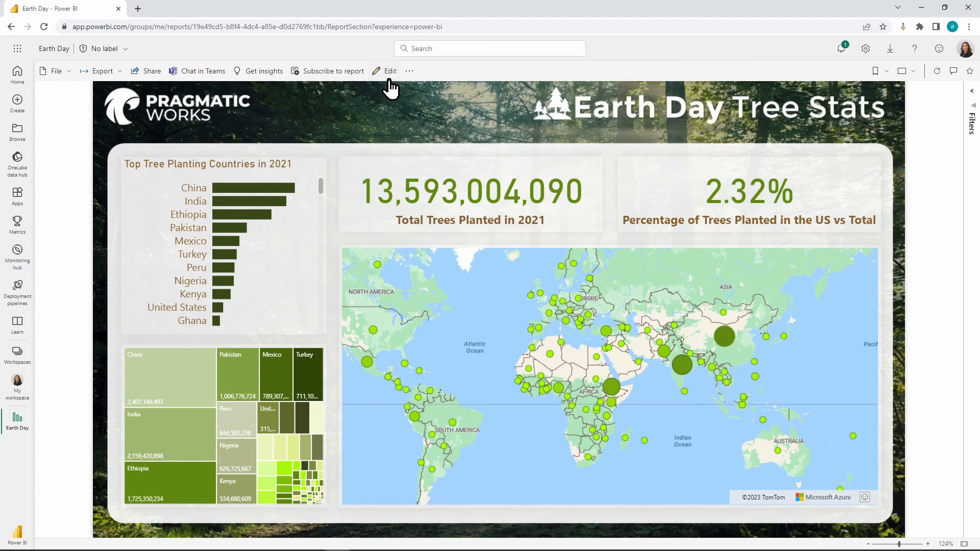
Step: Switch the Earth Day Tree Stats report from reading view into editing mode
{"action": "left_click", "coordinate": [389, 71]}
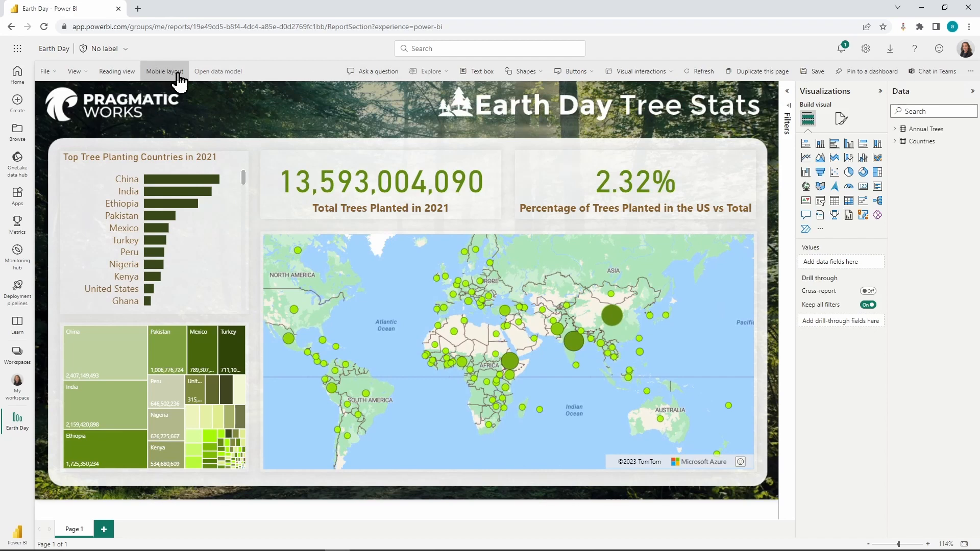
{"action": "mouse_move", "coordinate": [424, 203]}
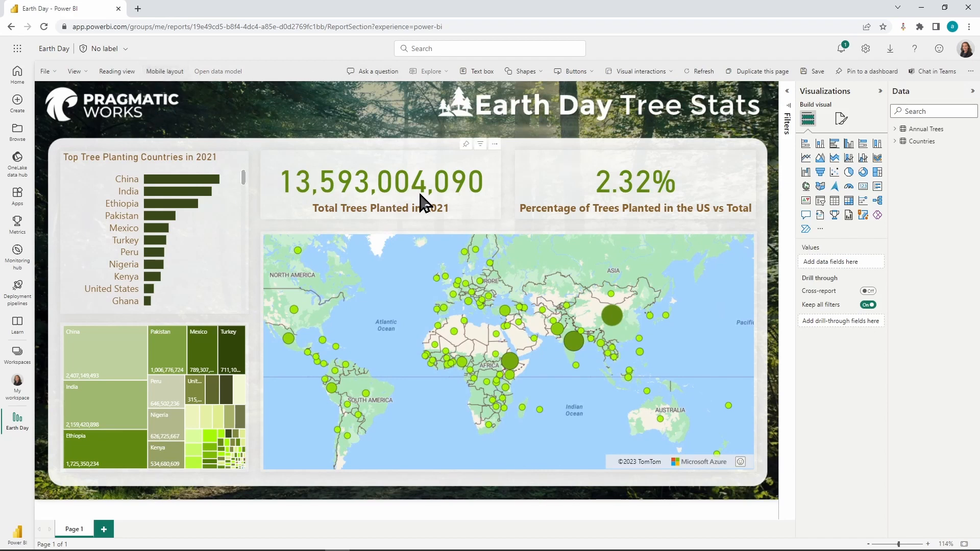
Step: Switch the page to its mobile layout, showing the empty phone canvas
{"action": "left_click", "coordinate": [165, 71]}
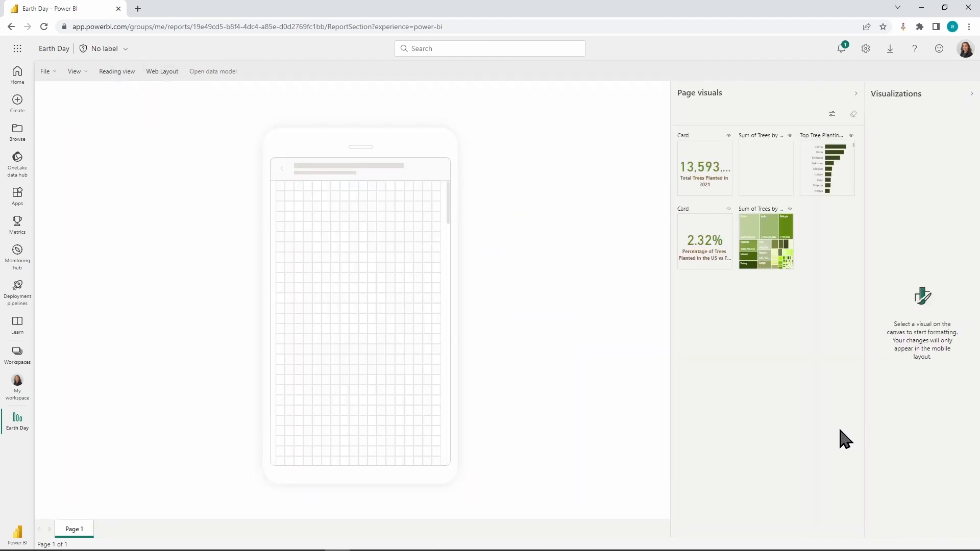
{"action": "mouse_move", "coordinate": [299, 412]}
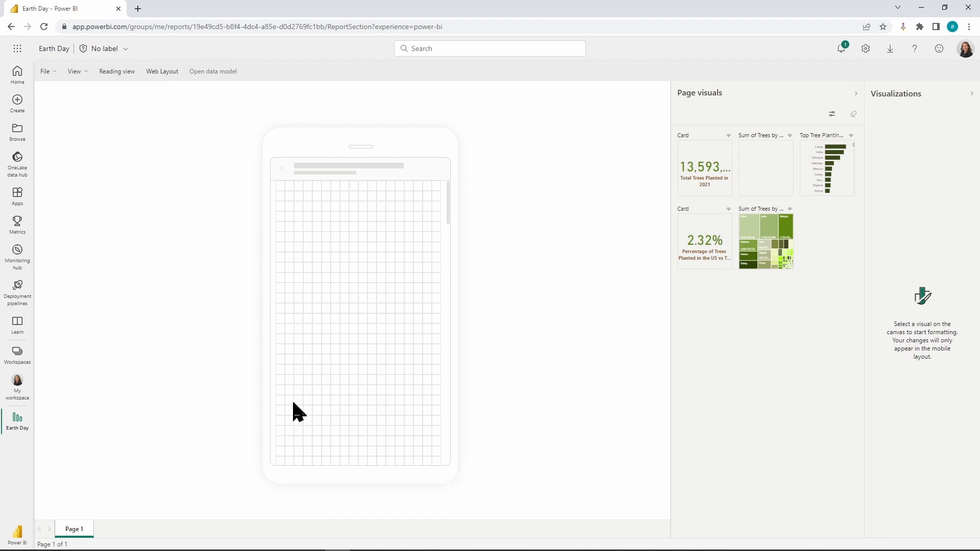
{"action": "mouse_move", "coordinate": [367, 306]}
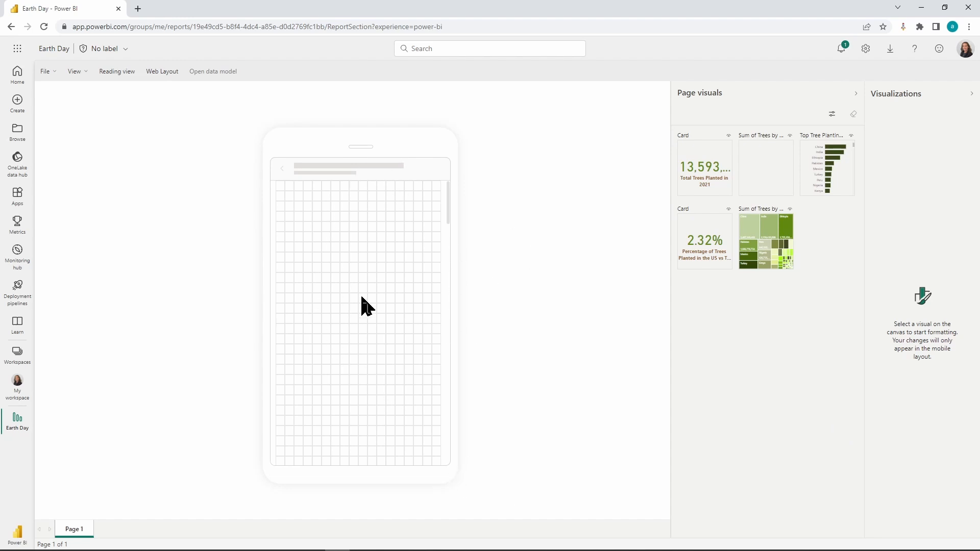
{"action": "mouse_move", "coordinate": [806, 161]}
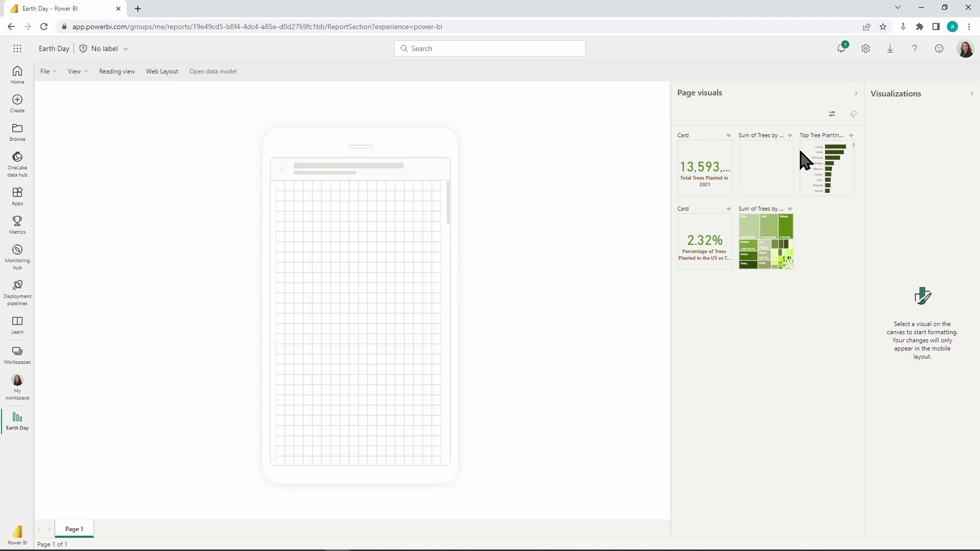
{"action": "mouse_move", "coordinate": [829, 286]}
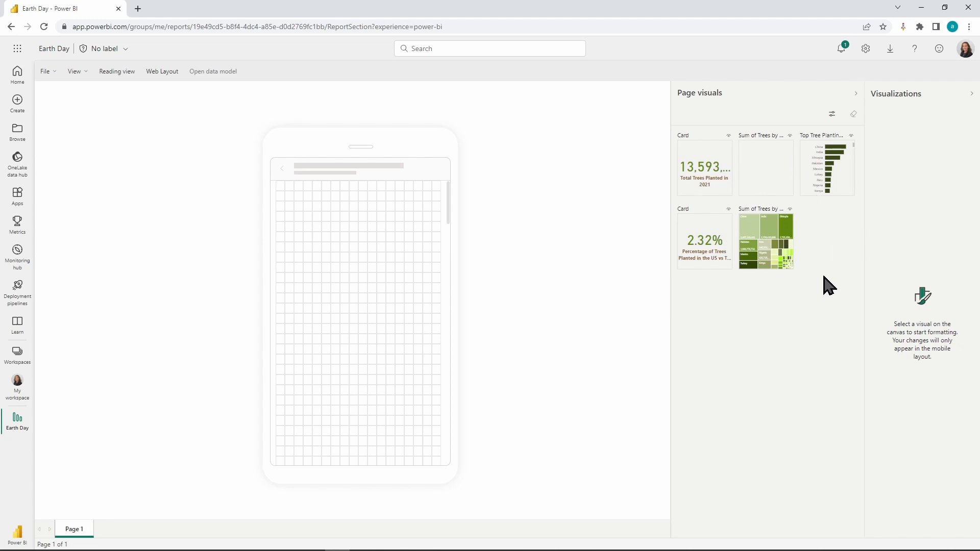
{"action": "mouse_move", "coordinate": [851, 294]}
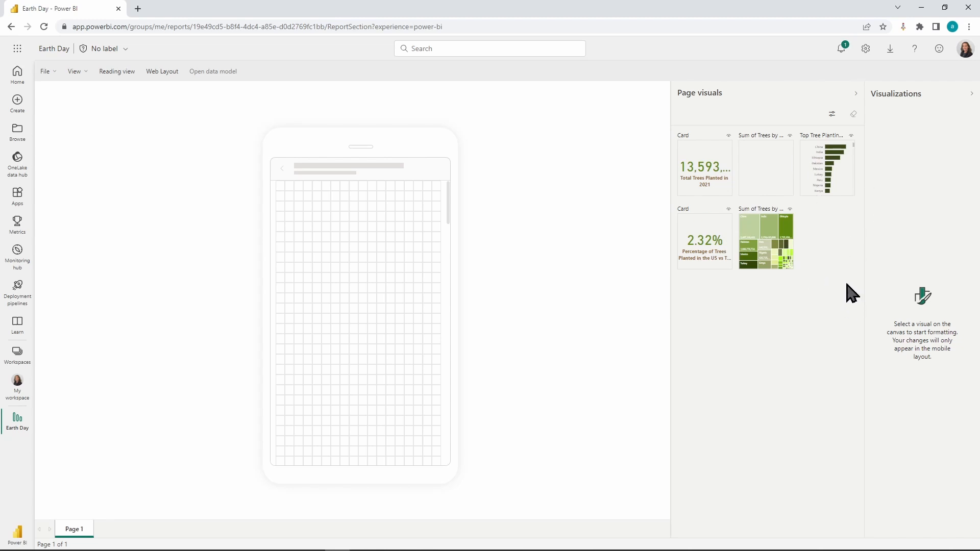
{"action": "mouse_move", "coordinate": [355, 306]}
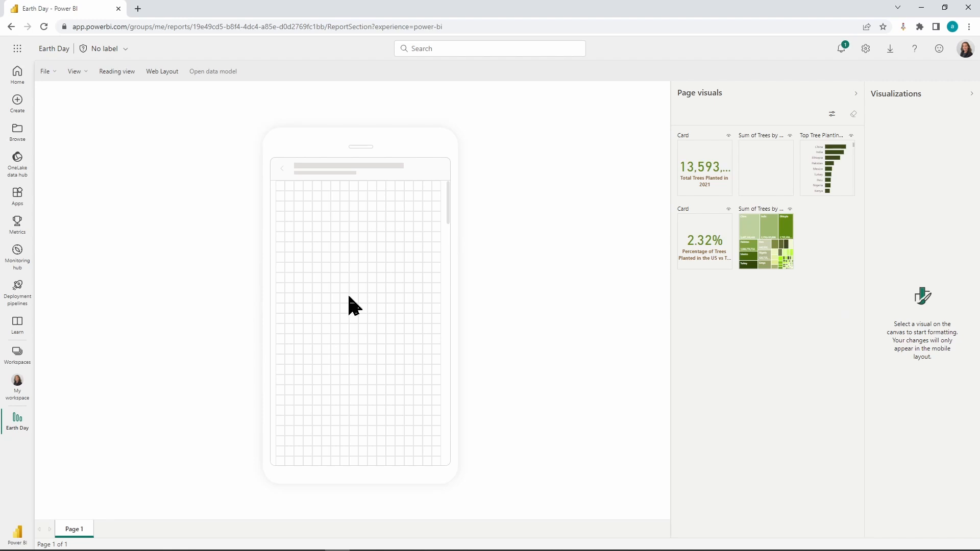
{"action": "mouse_move", "coordinate": [445, 300]}
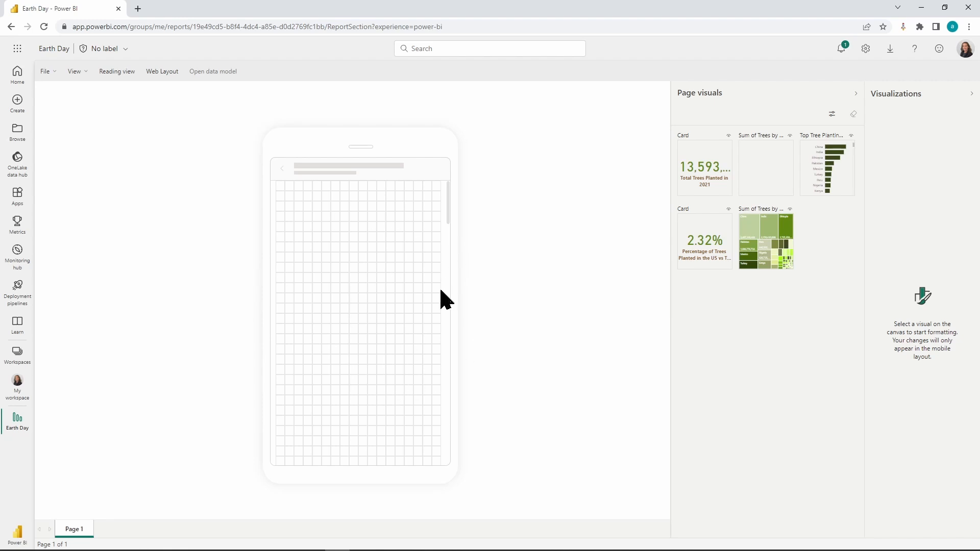
{"action": "mouse_move", "coordinate": [837, 319]}
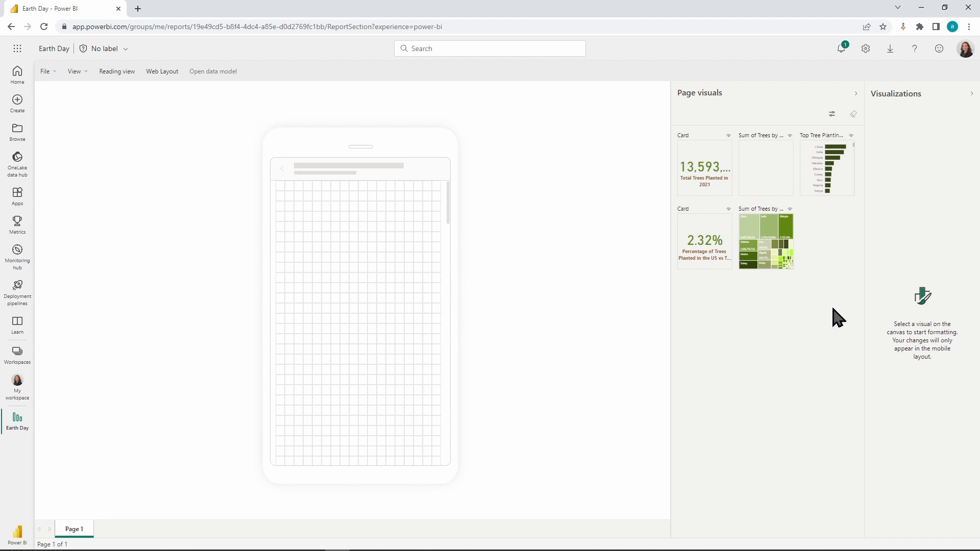
{"action": "mouse_move", "coordinate": [353, 289]}
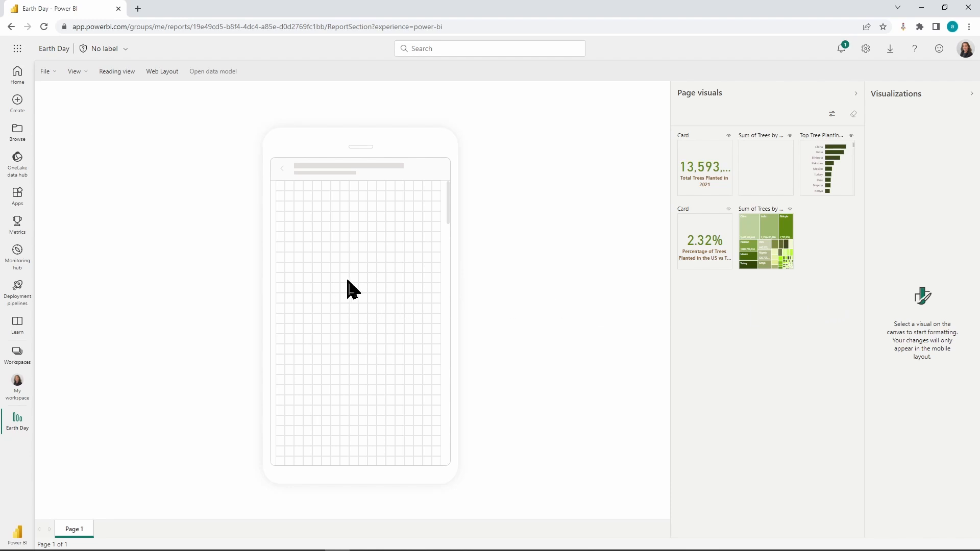
{"action": "mouse_move", "coordinate": [832, 268]}
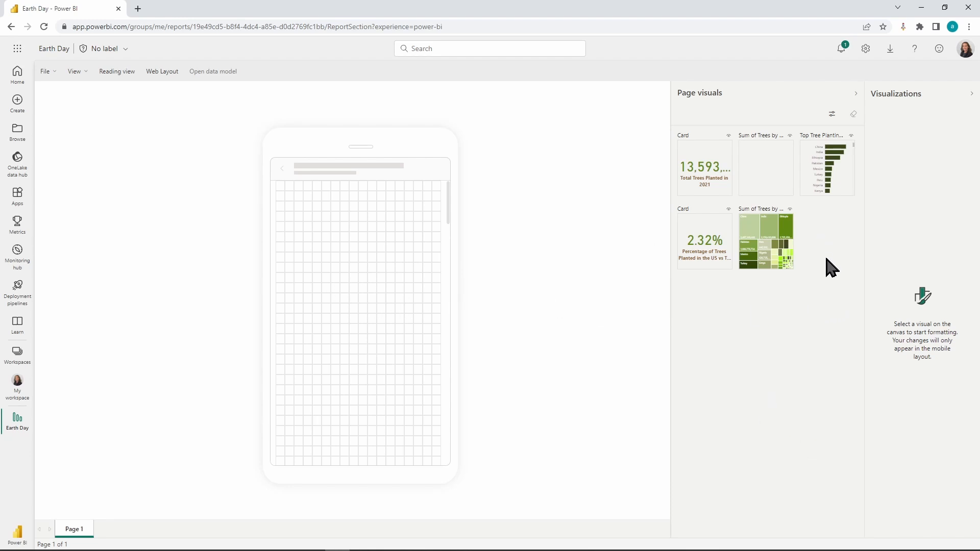
{"action": "mouse_move", "coordinate": [859, 215]}
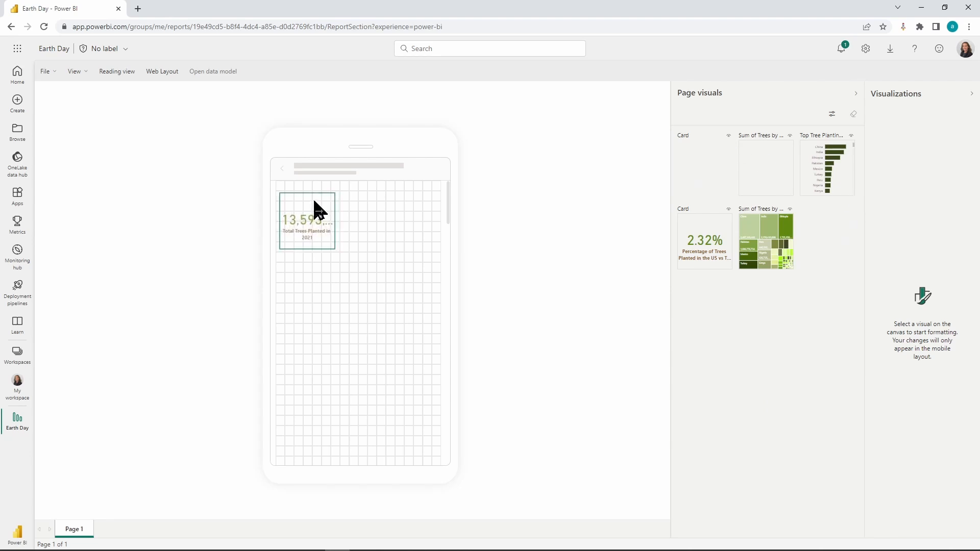
Step: Place the 2.32% percentage card under the Total Trees Planted card on the phone canvas
{"action": "left_click", "coordinate": [306, 220]}
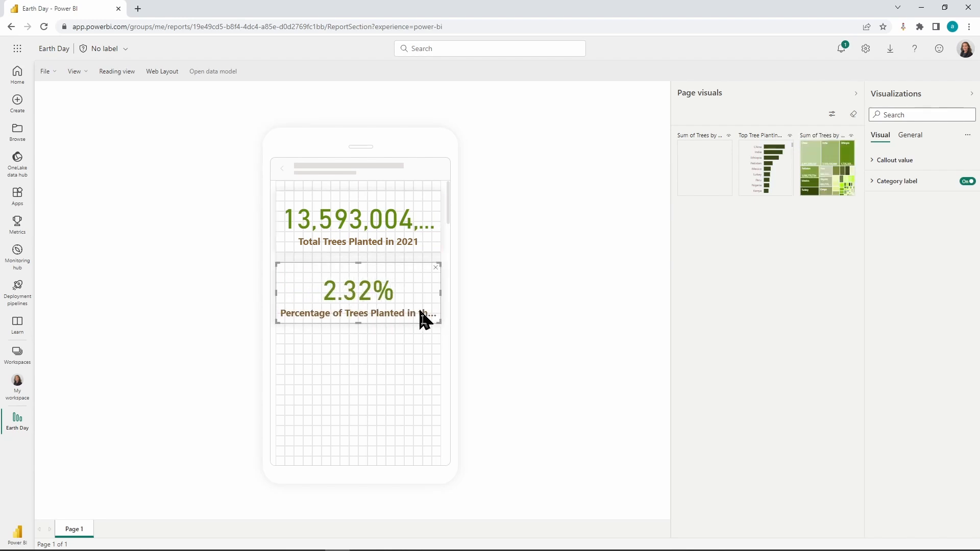
{"action": "mouse_move", "coordinate": [790, 178]}
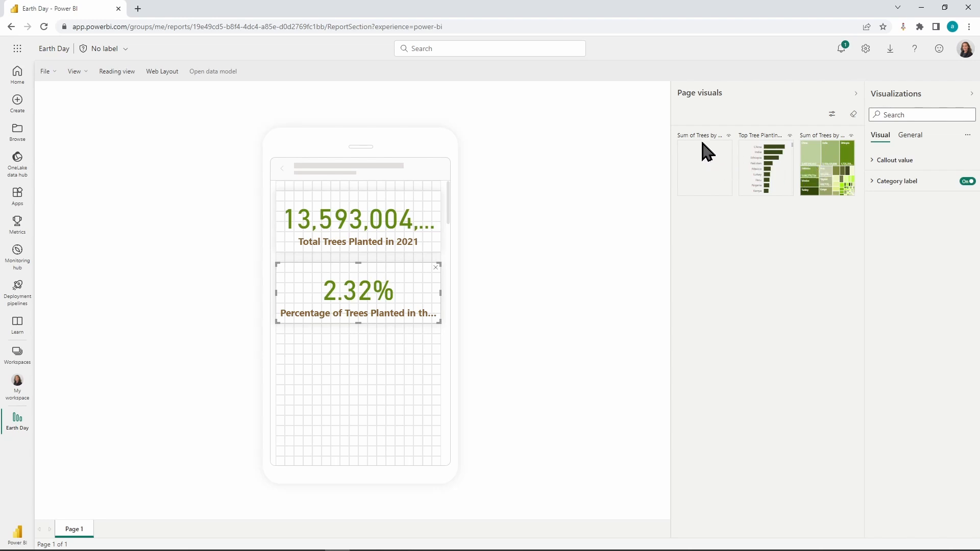
{"action": "mouse_move", "coordinate": [788, 153]}
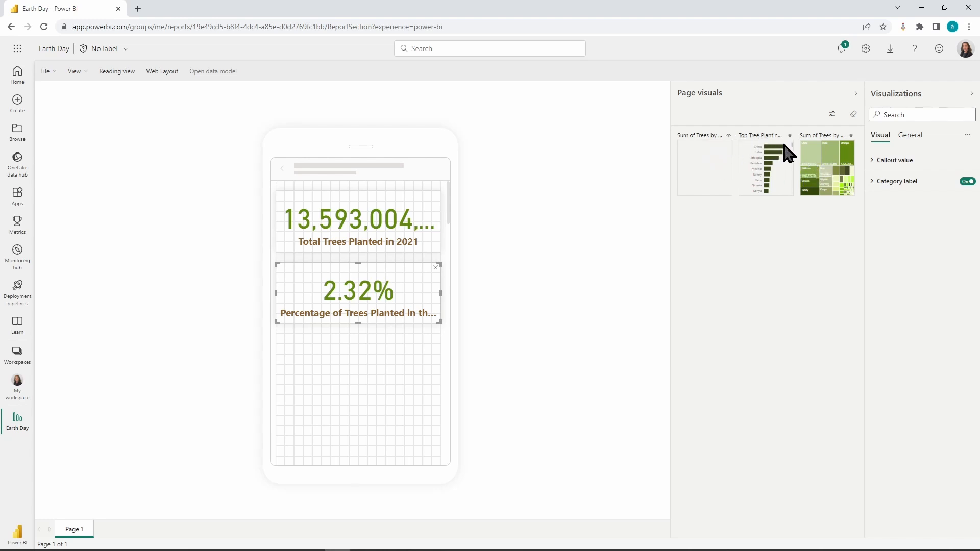
{"action": "mouse_move", "coordinate": [784, 153]}
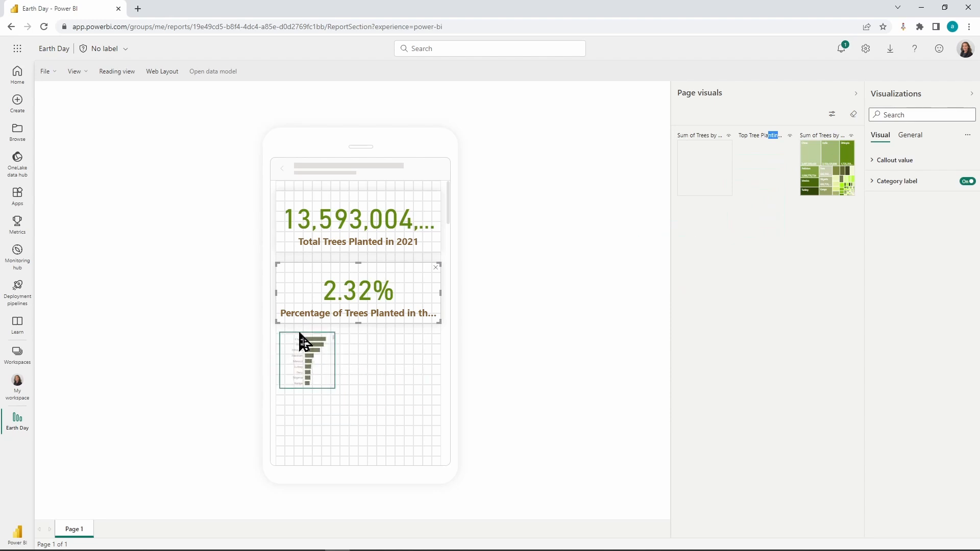
Step: Place the Top Tree Planting Countries bar chart below the cards and move down the canvas
{"action": "left_click", "coordinate": [306, 359]}
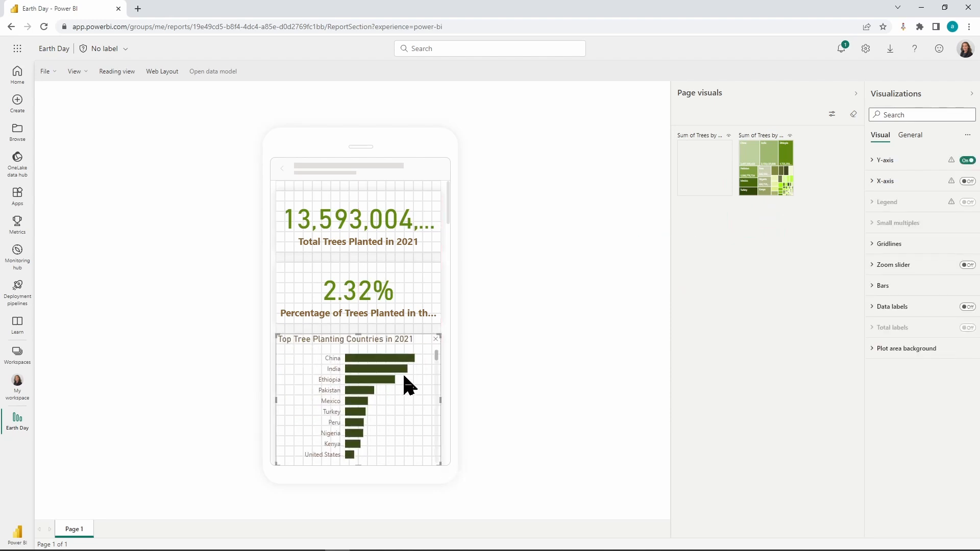
{"action": "mouse_move", "coordinate": [436, 256]}
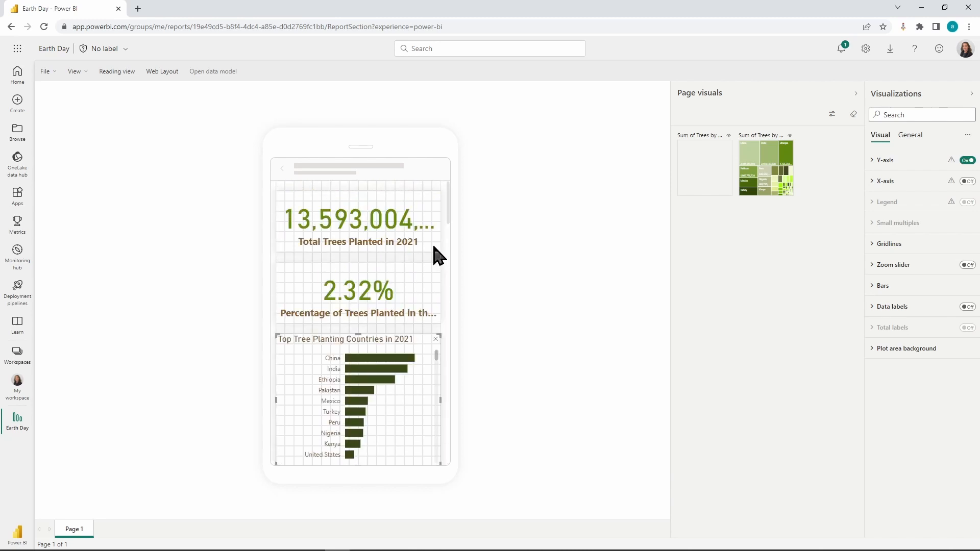
{"action": "scroll", "scroll_direction": "down", "scroll_amount": 3}
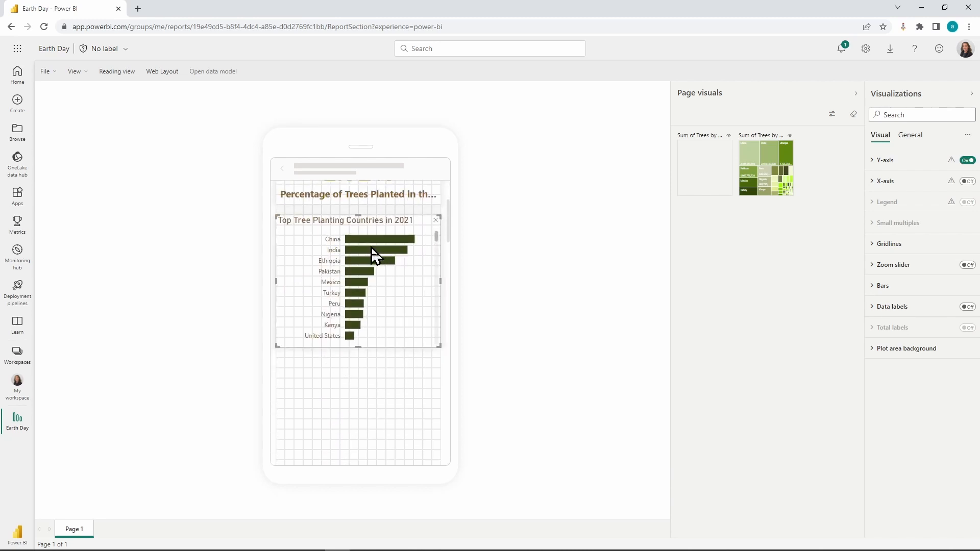
{"action": "mouse_move", "coordinate": [342, 254]}
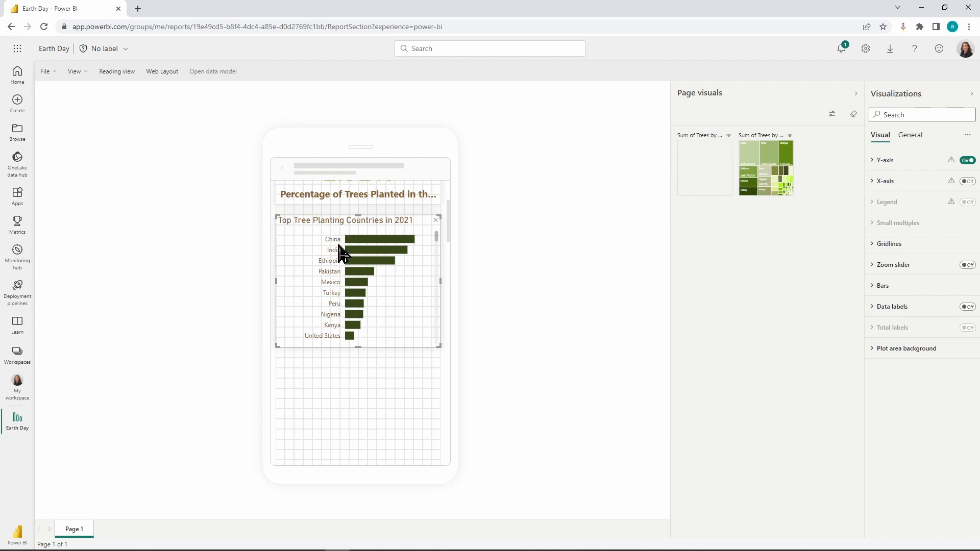
{"action": "mouse_move", "coordinate": [338, 328]}
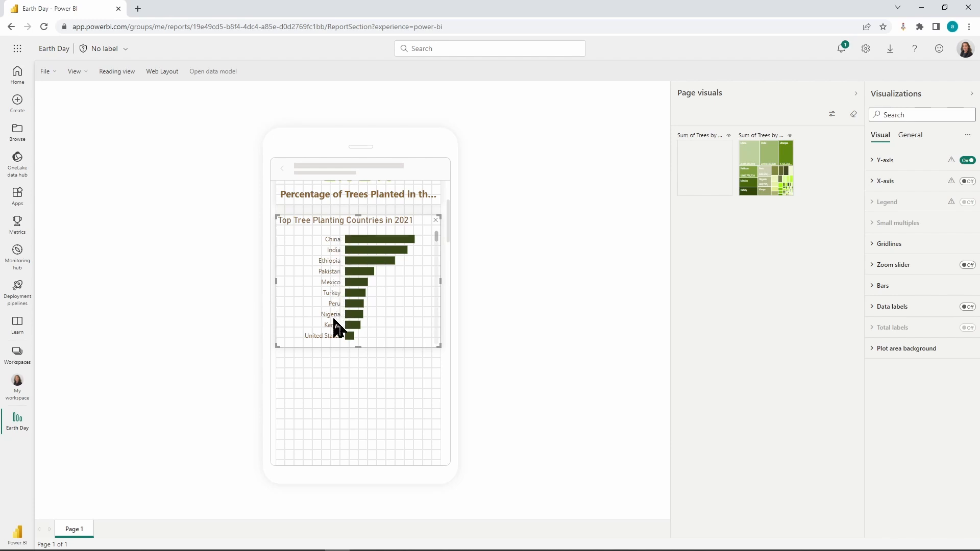
{"action": "mouse_move", "coordinate": [389, 369]}
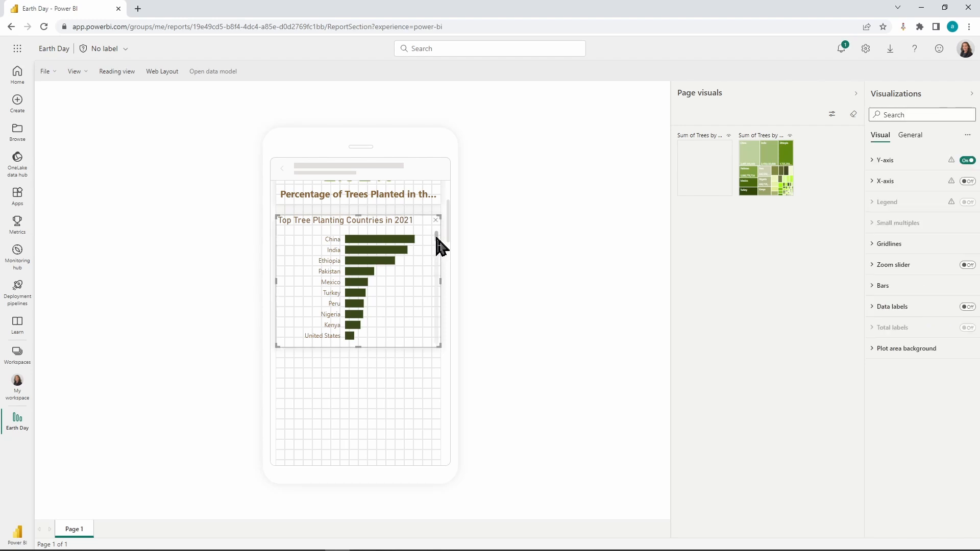
{"action": "mouse_move", "coordinate": [378, 316]}
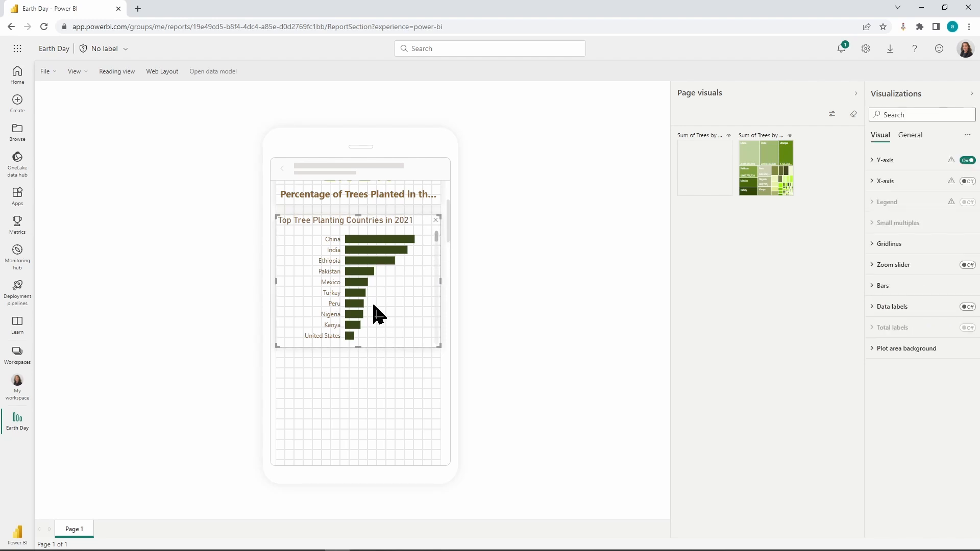
{"action": "mouse_move", "coordinate": [558, 310]}
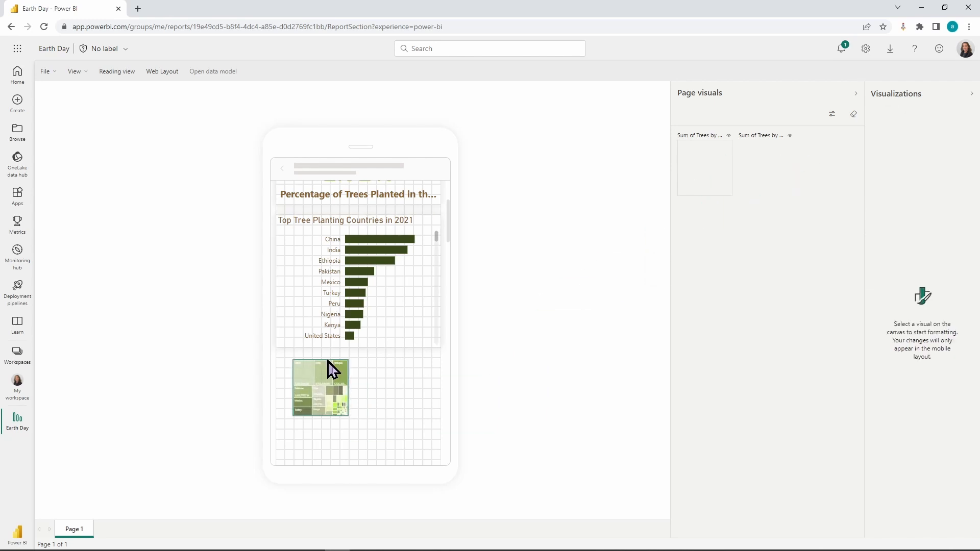
Step: Stretch the treemap to the full phone canvas width beneath the bar chart
{"action": "left_click", "coordinate": [312, 387]}
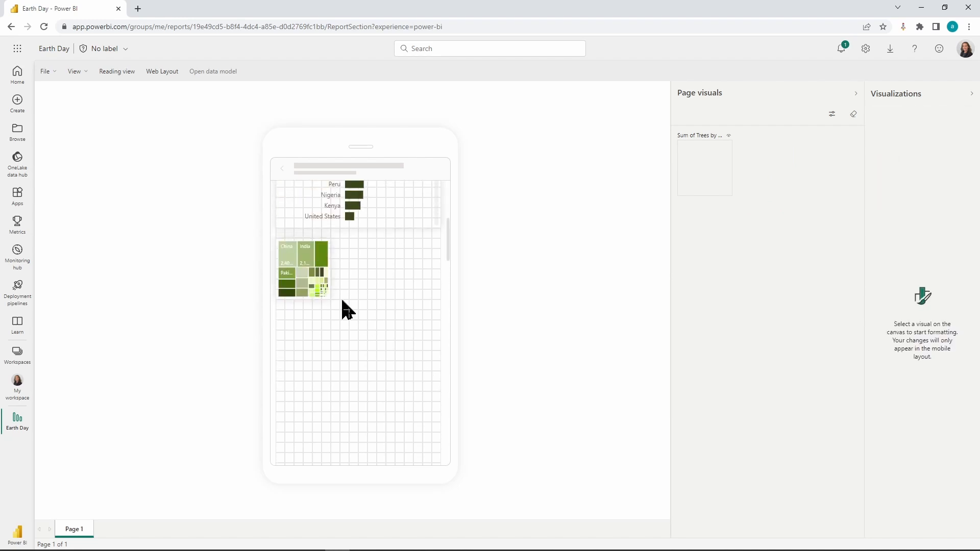
{"action": "left_click", "coordinate": [304, 268]}
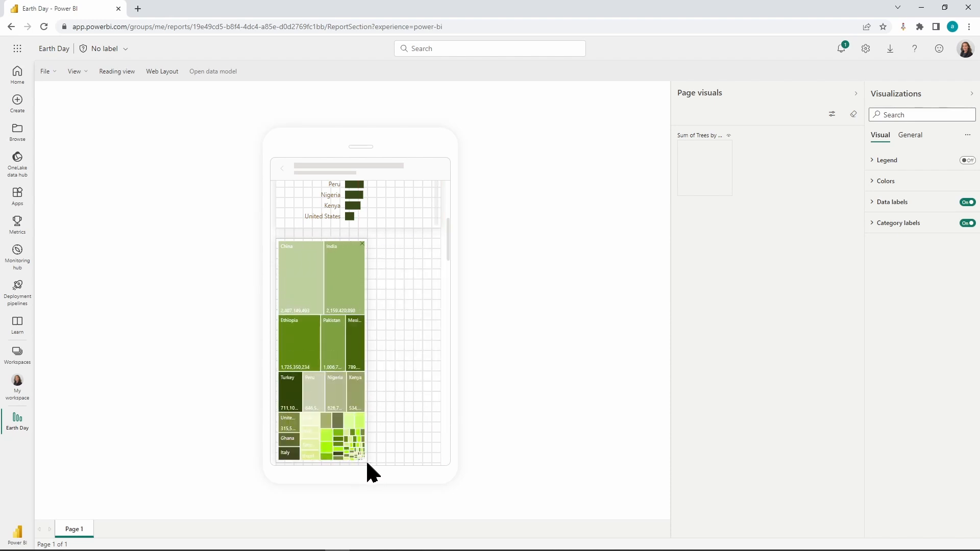
{"action": "scroll", "scroll_direction": "up", "scroll_amount": 3}
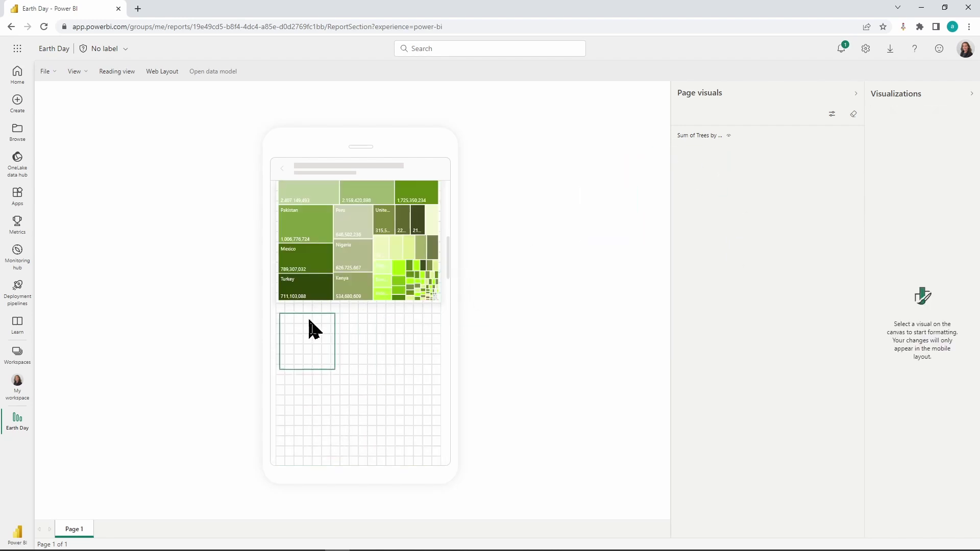
Step: Select the map on the phone canvas so it can be widened to full width
{"action": "left_click", "coordinate": [306, 341]}
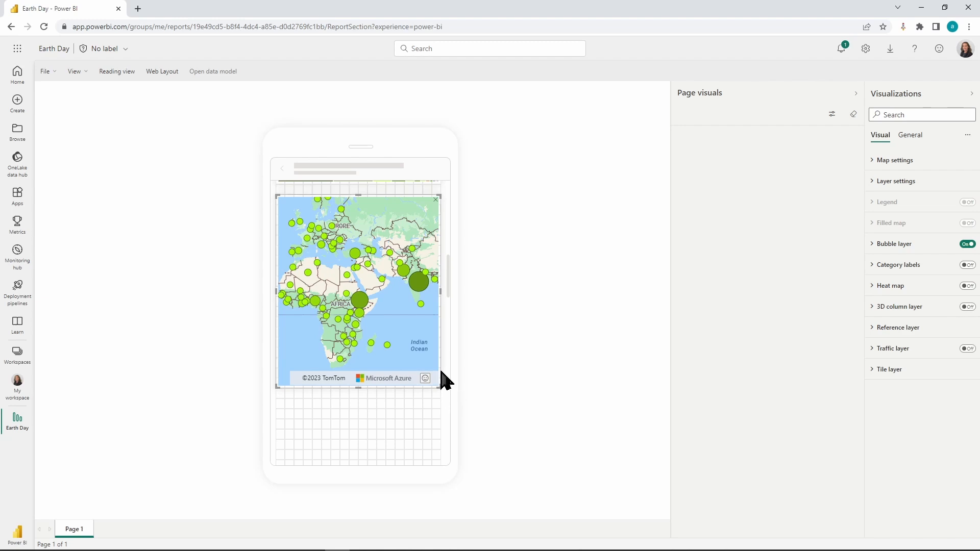
{"action": "mouse_move", "coordinate": [444, 342]}
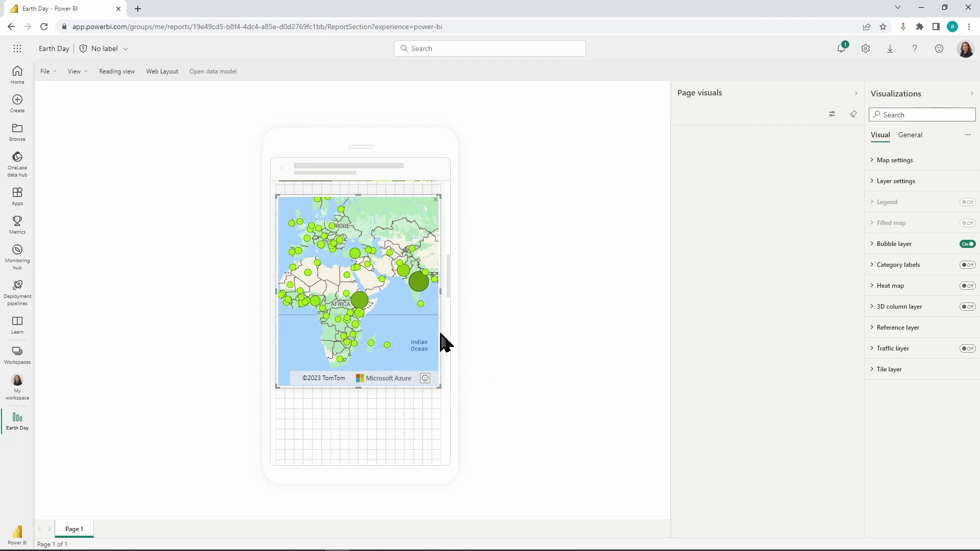
{"action": "scroll", "scroll_direction": "up", "scroll_amount": 3}
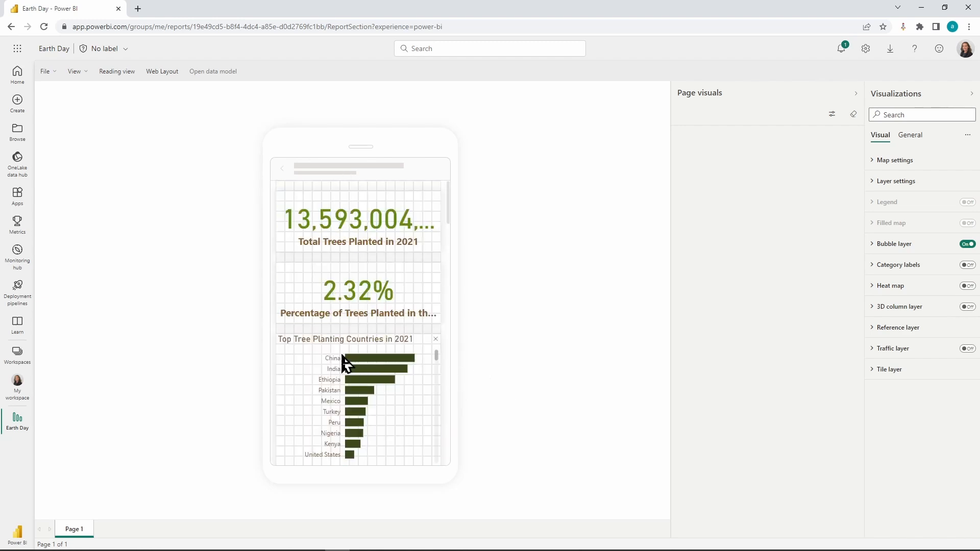
{"action": "left_click", "coordinate": [832, 114]}
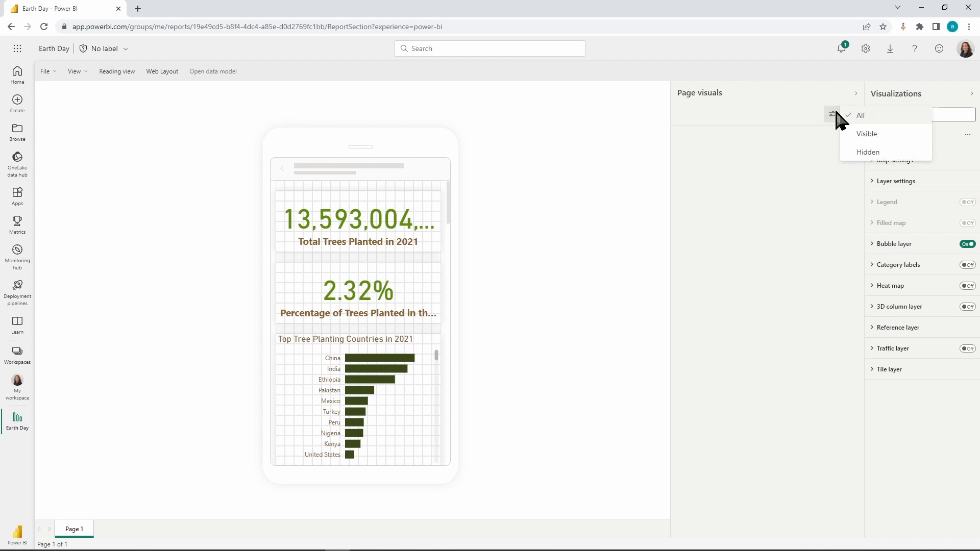
{"action": "mouse_move", "coordinate": [883, 133]}
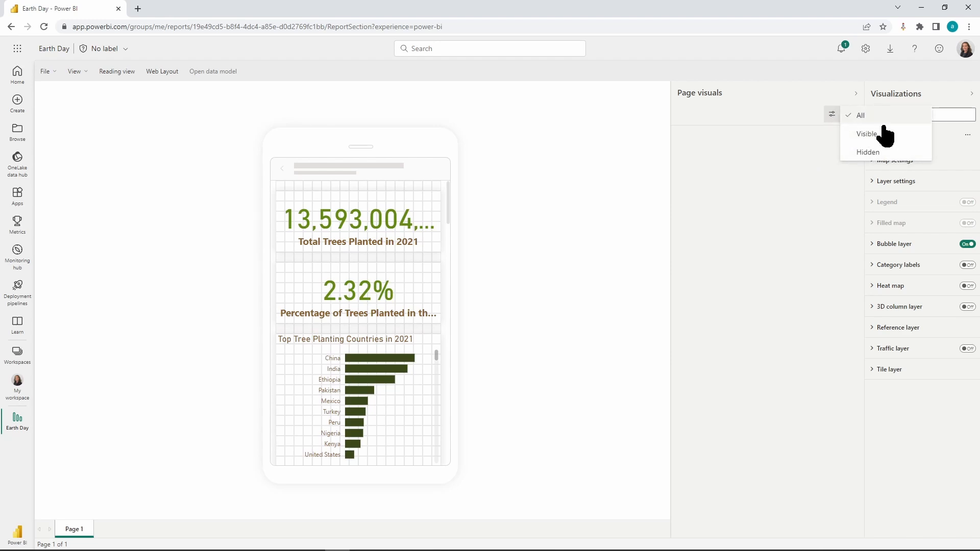
{"action": "mouse_move", "coordinate": [789, 118]}
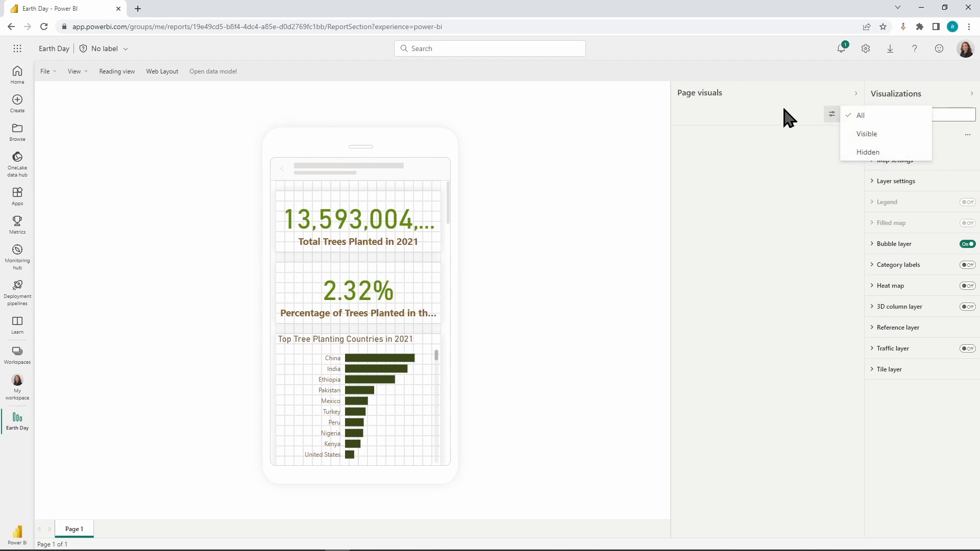
{"action": "left_click", "coordinate": [854, 114]}
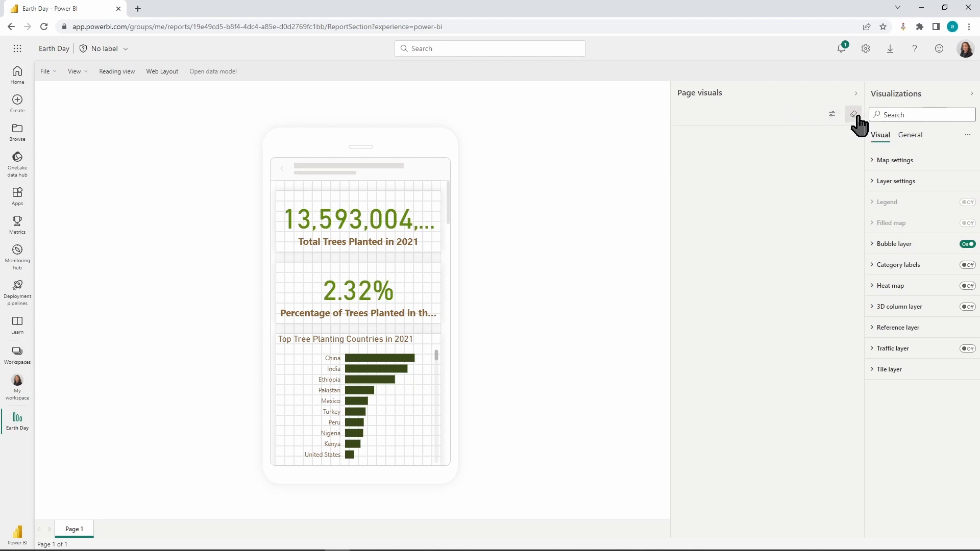
{"action": "mouse_move", "coordinate": [747, 118]}
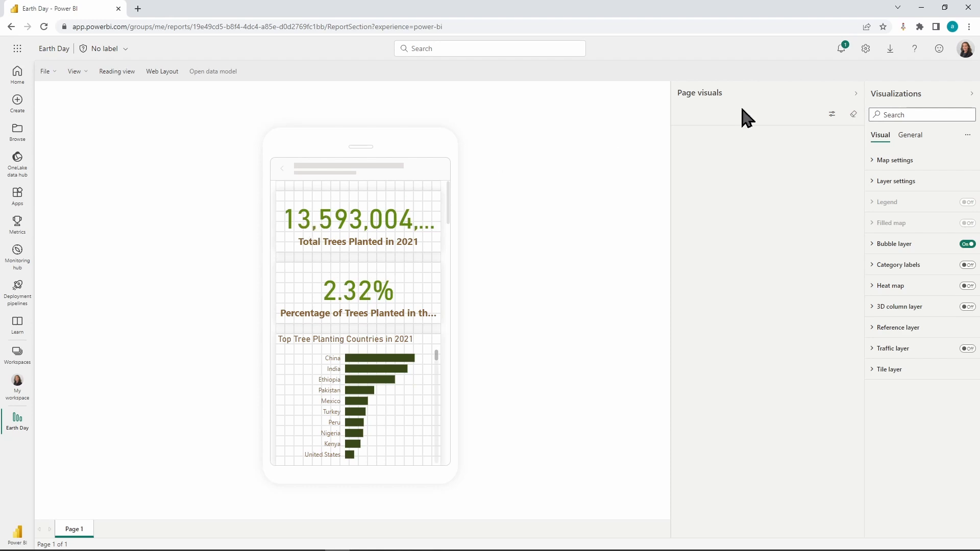
{"action": "mouse_move", "coordinate": [887, 209]}
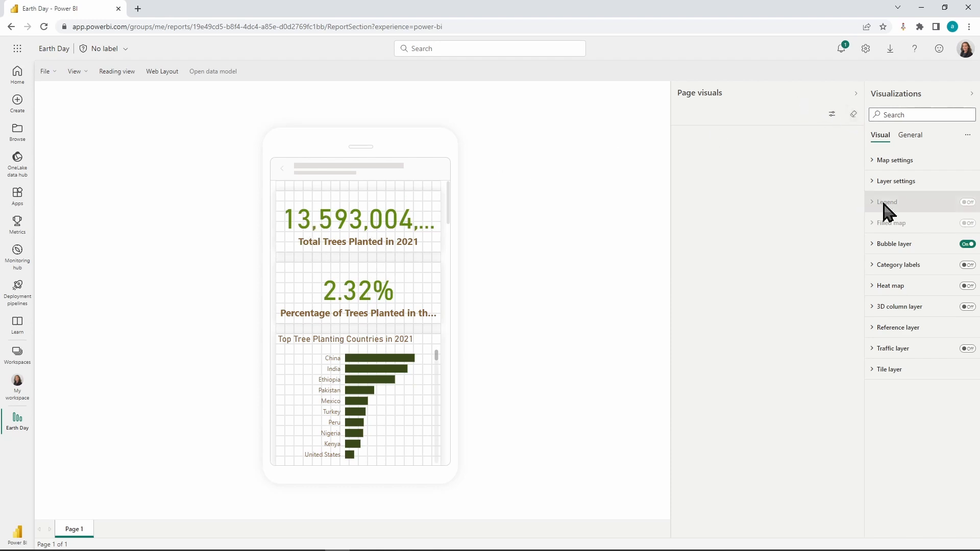
{"action": "mouse_move", "coordinate": [918, 223]}
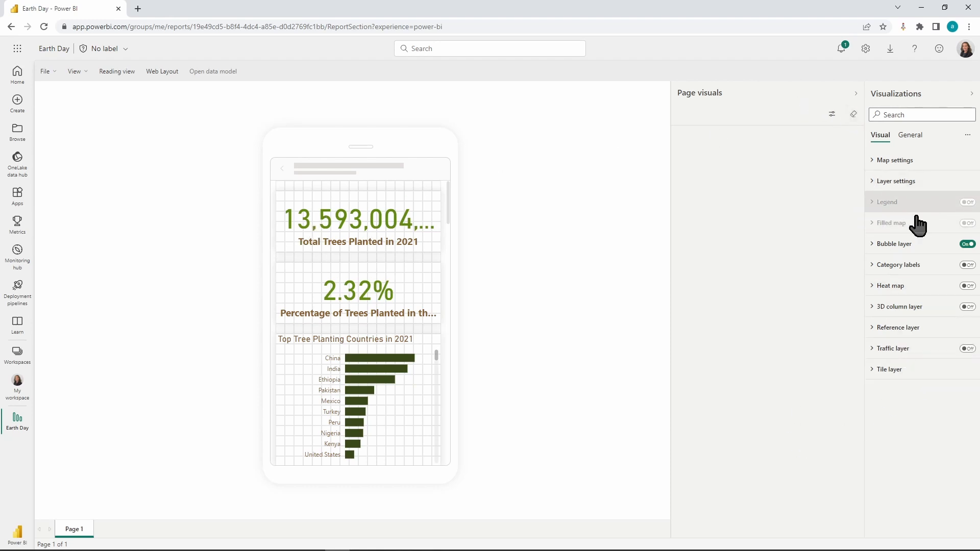
{"action": "mouse_move", "coordinate": [444, 285]}
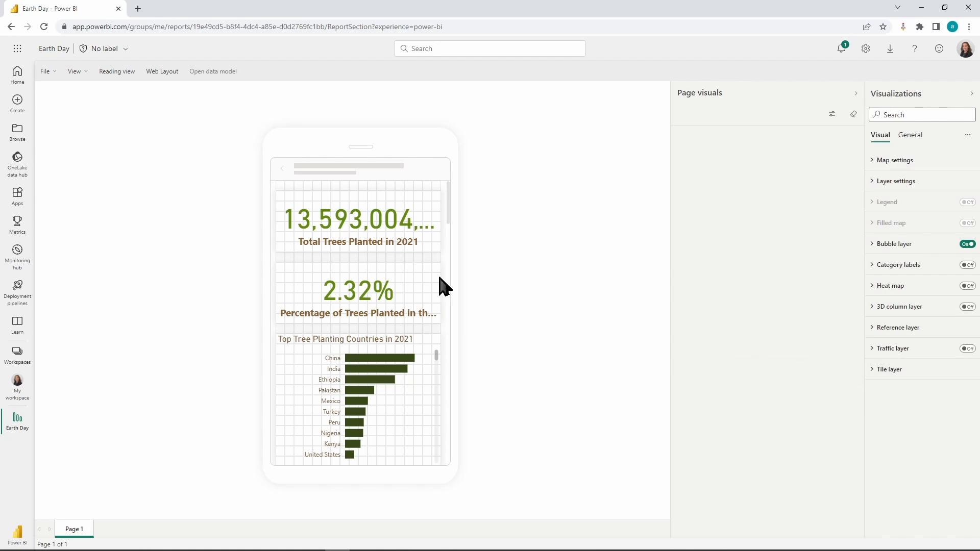
{"action": "scroll", "scroll_direction": "down", "scroll_amount": 3}
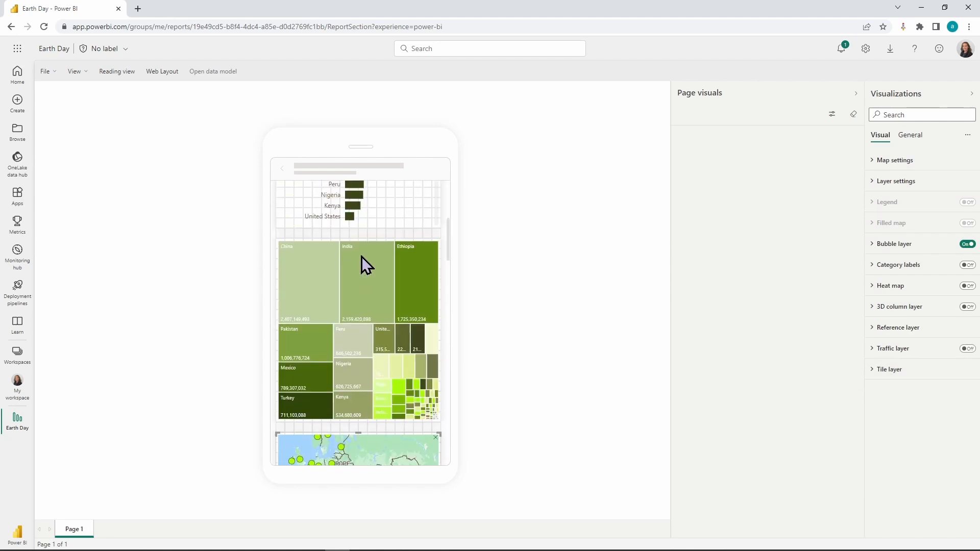
{"action": "scroll", "scroll_direction": "up", "scroll_amount": 3}
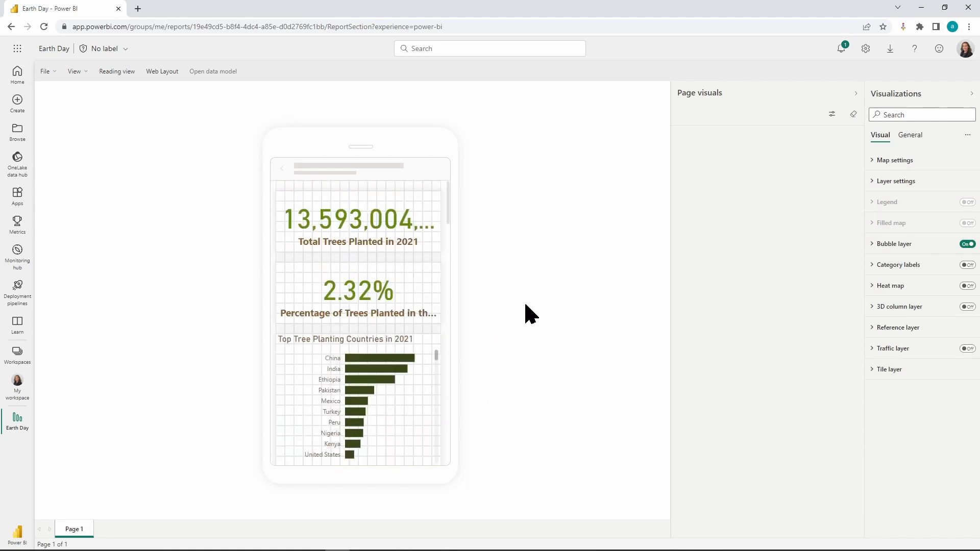
{"action": "mouse_move", "coordinate": [615, 308]}
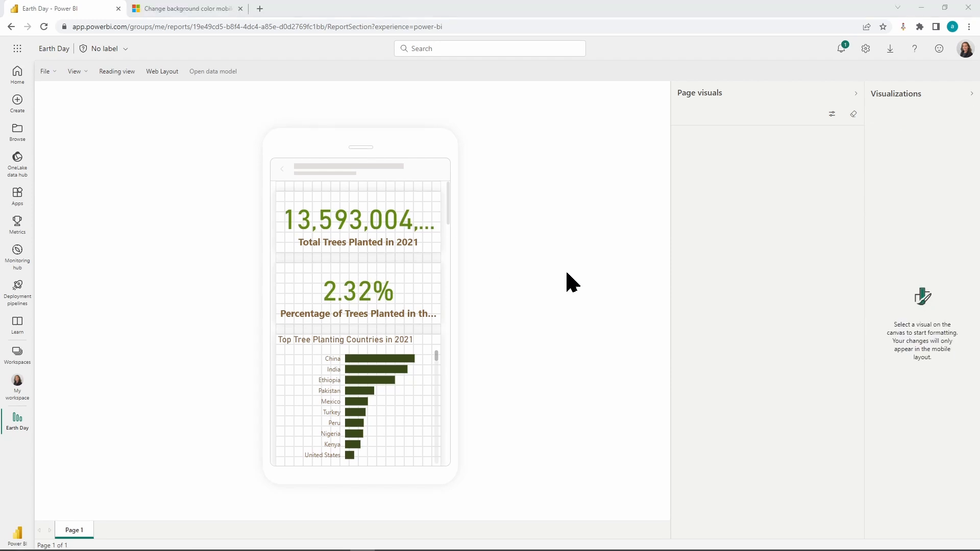
{"action": "mouse_move", "coordinate": [663, 211]}
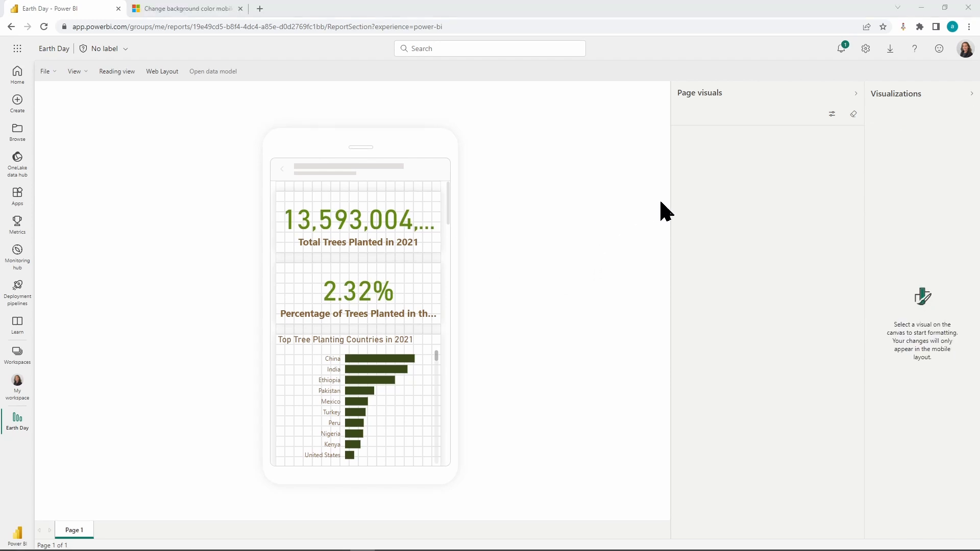
{"action": "mouse_move", "coordinate": [605, 321]}
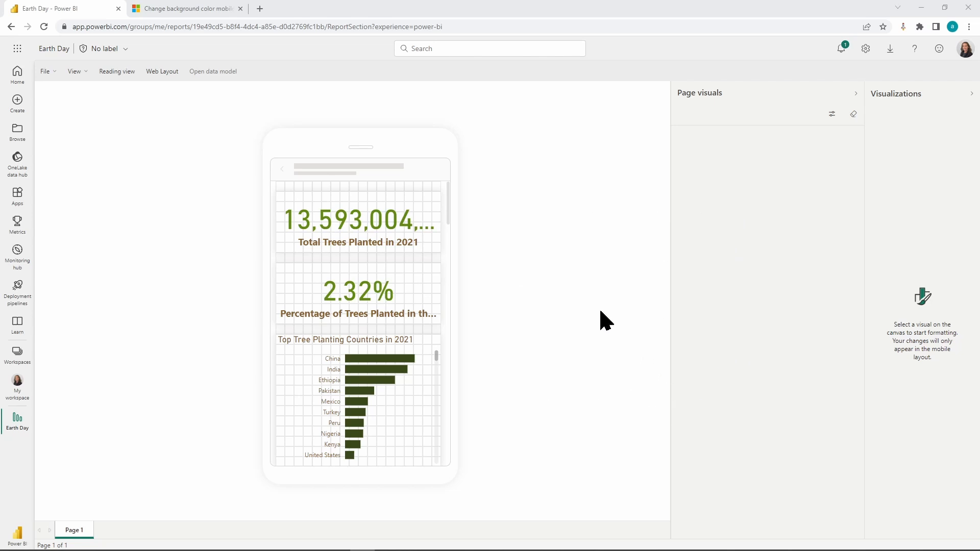
{"action": "mouse_move", "coordinate": [642, 278]}
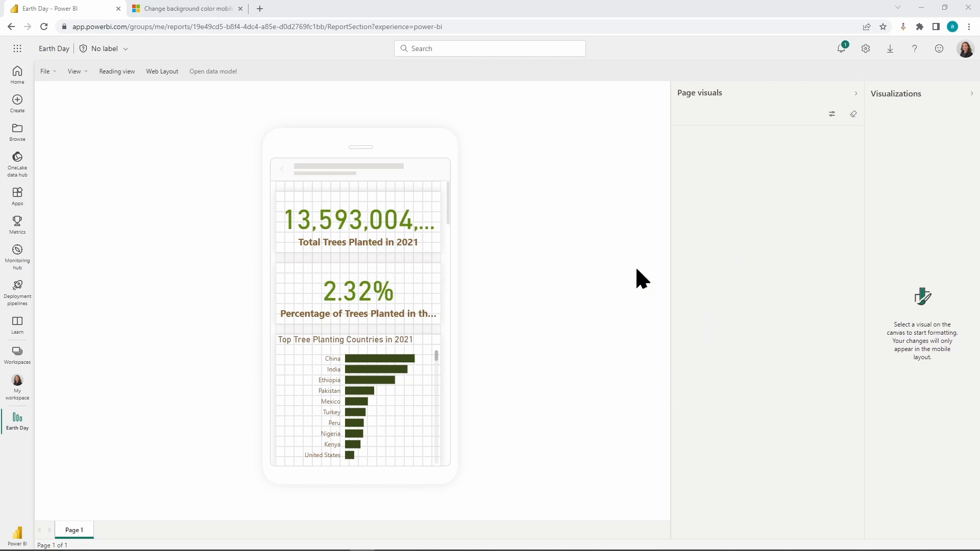
{"action": "mouse_move", "coordinate": [802, 197]}
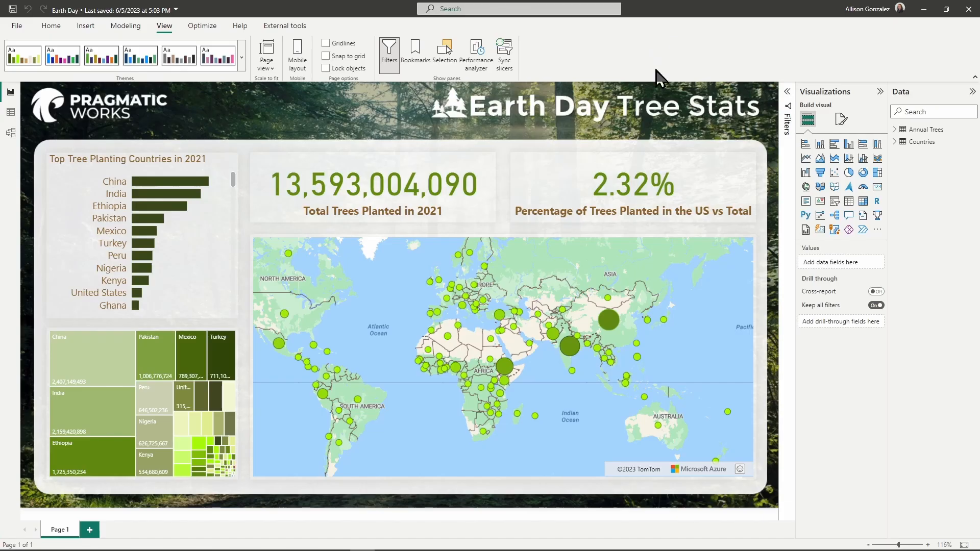
{"action": "mouse_move", "coordinate": [434, 343]}
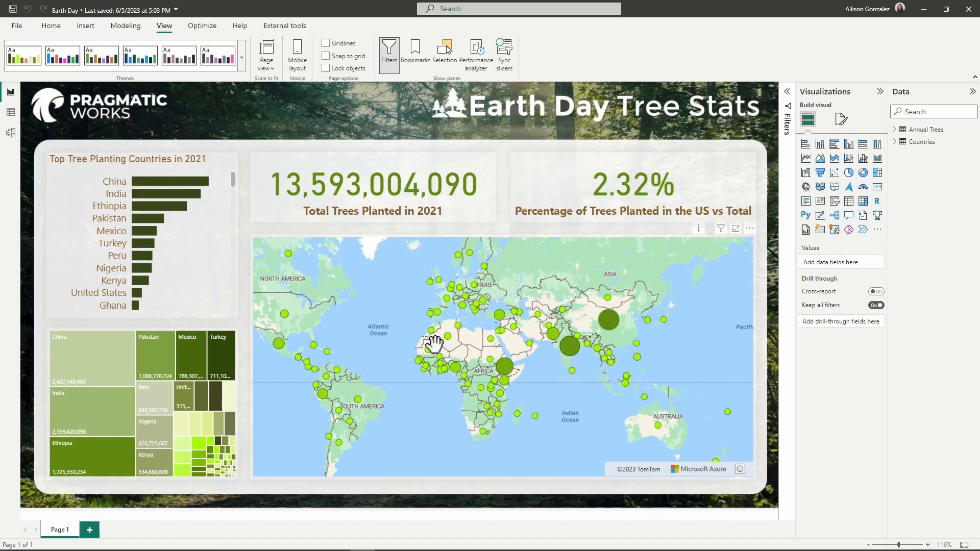
{"action": "mouse_move", "coordinate": [164, 27]}
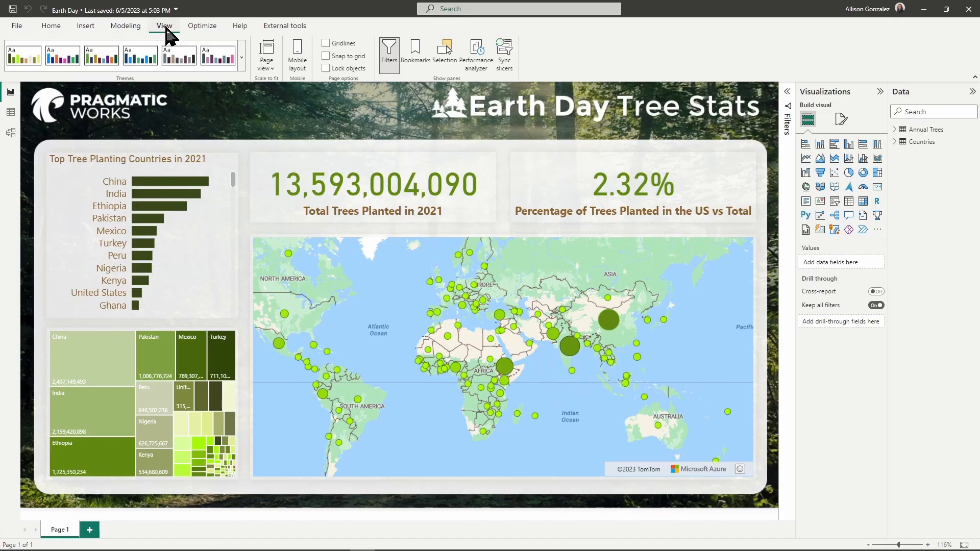
{"action": "mouse_move", "coordinate": [298, 56]}
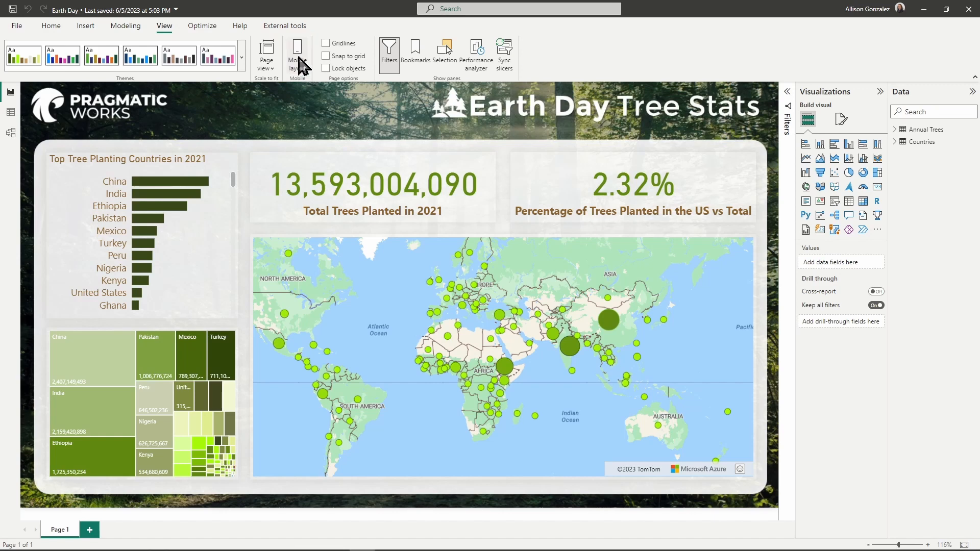
Step: Switch the Power BI Desktop report to its mobile layout from the View ribbon
{"action": "left_click", "coordinate": [297, 55]}
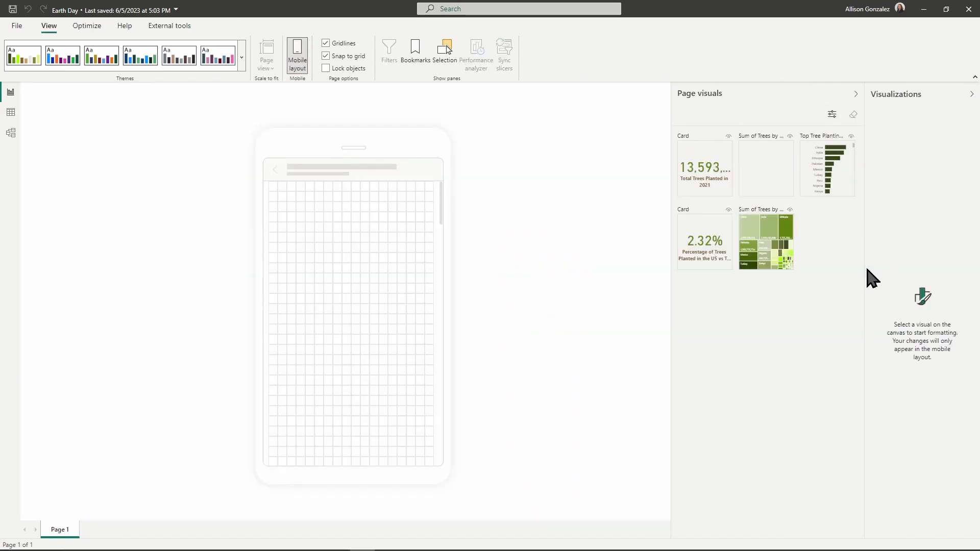
{"action": "mouse_move", "coordinate": [647, 209]}
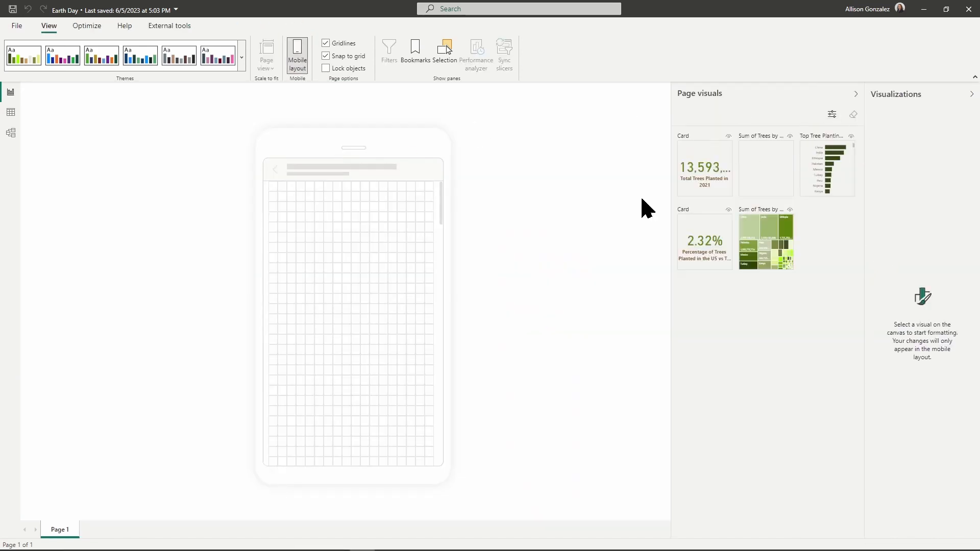
{"action": "mouse_move", "coordinate": [845, 311]}
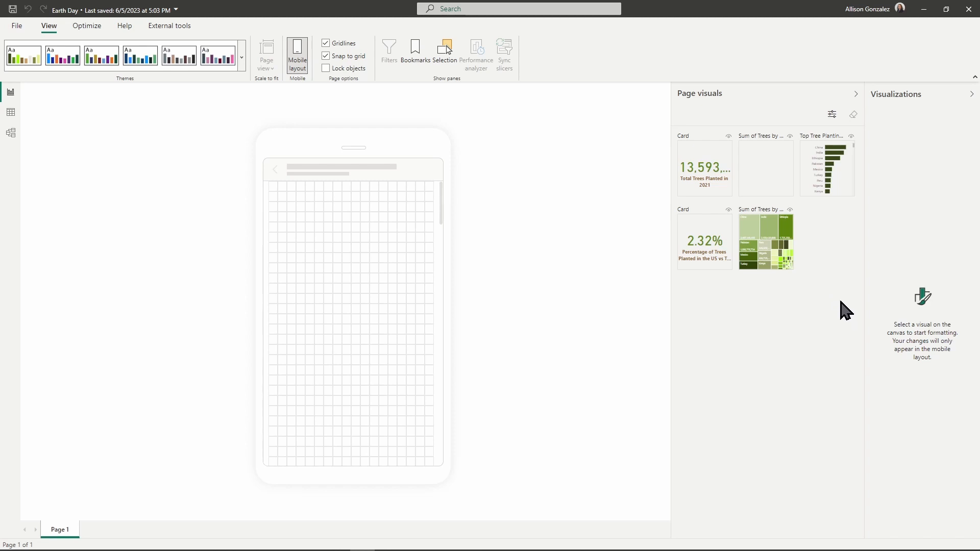
{"action": "mouse_move", "coordinate": [822, 338]}
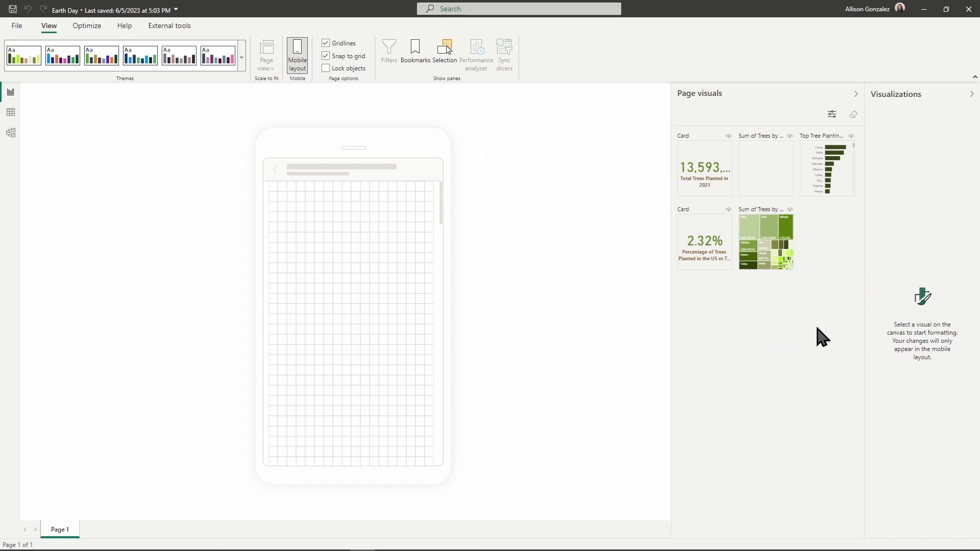
{"action": "mouse_move", "coordinate": [915, 282]}
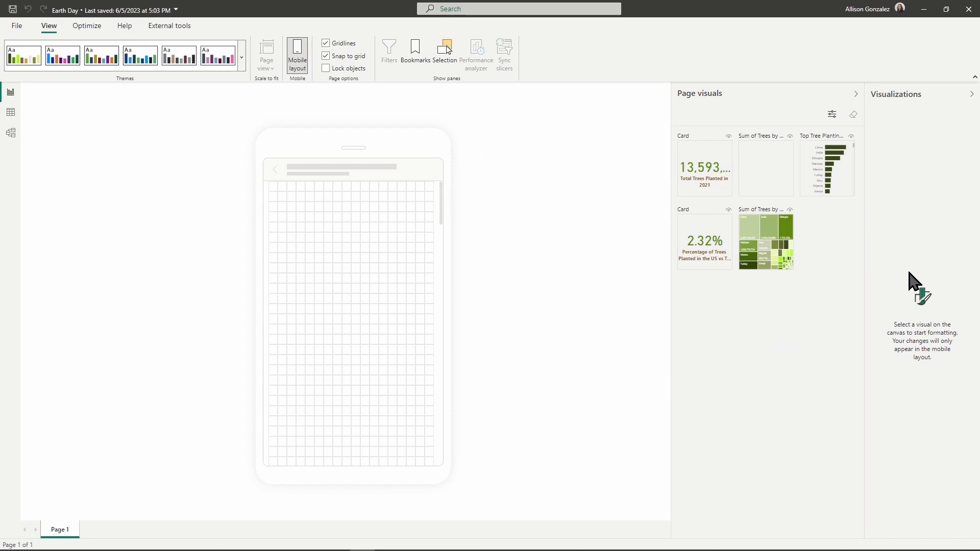
{"action": "mouse_move", "coordinate": [43, 488]}
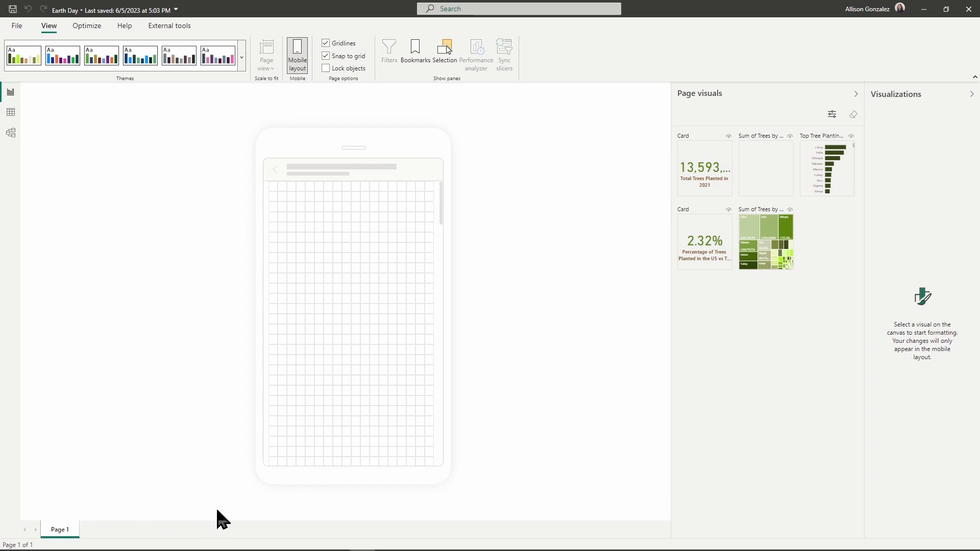
{"action": "mouse_move", "coordinate": [592, 343]}
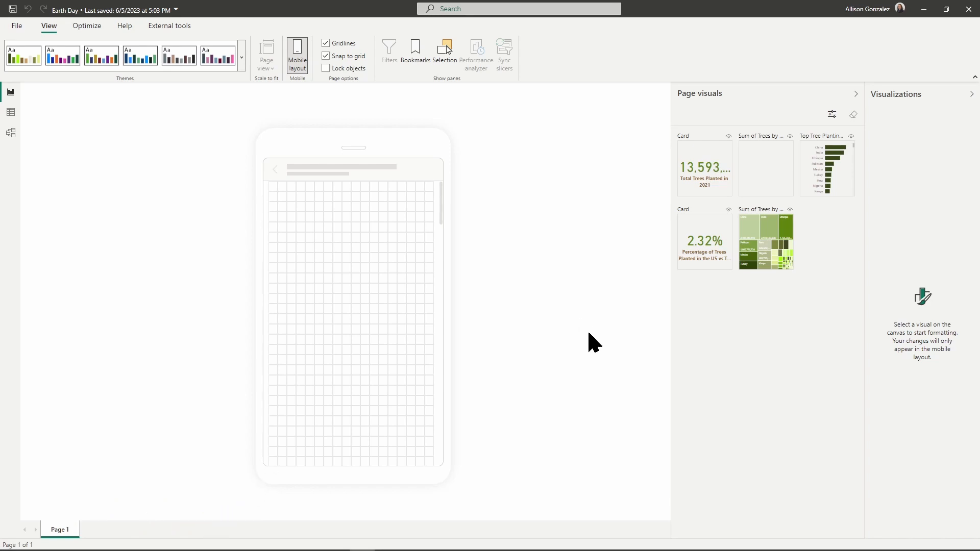
{"action": "mouse_move", "coordinate": [681, 341]}
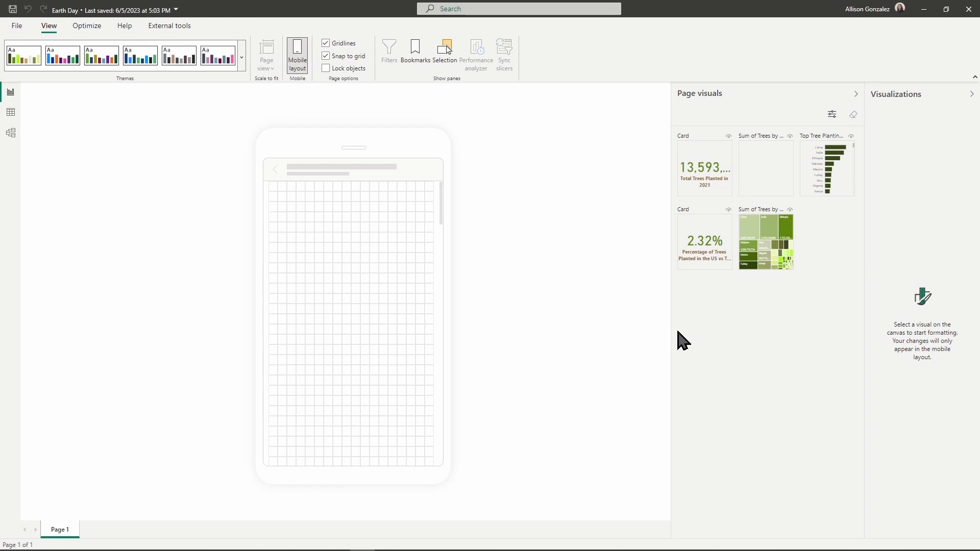
{"action": "mouse_move", "coordinate": [673, 325]}
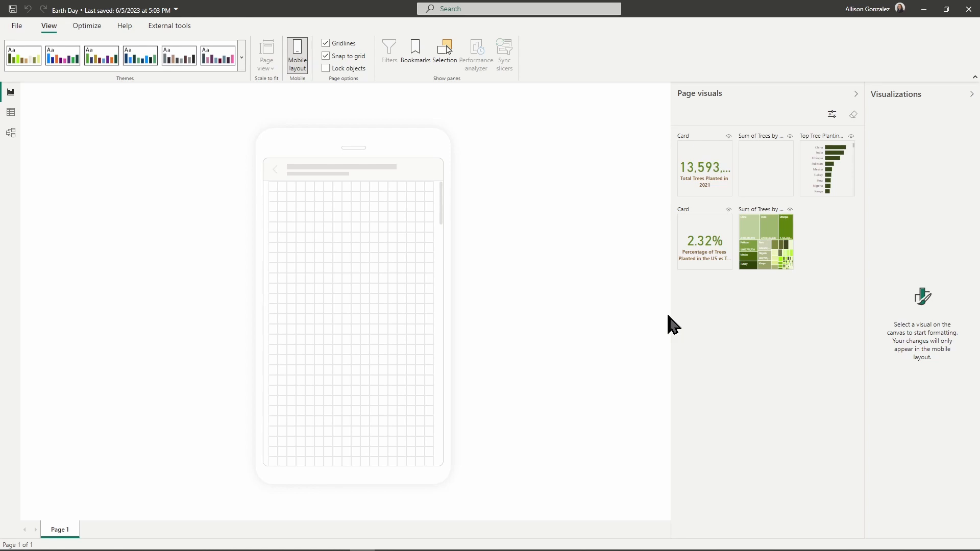
{"action": "mouse_move", "coordinate": [547, 233]}
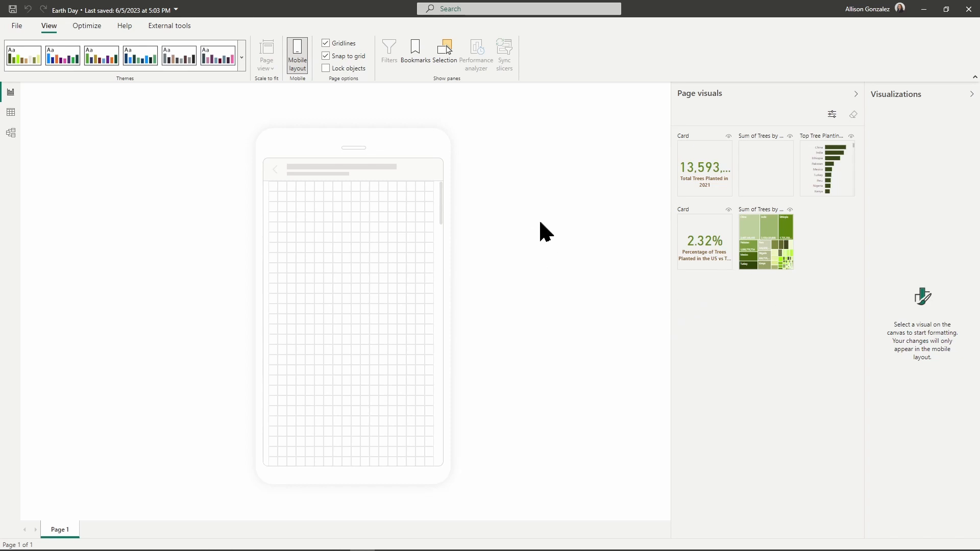
{"action": "mouse_move", "coordinate": [821, 72]}
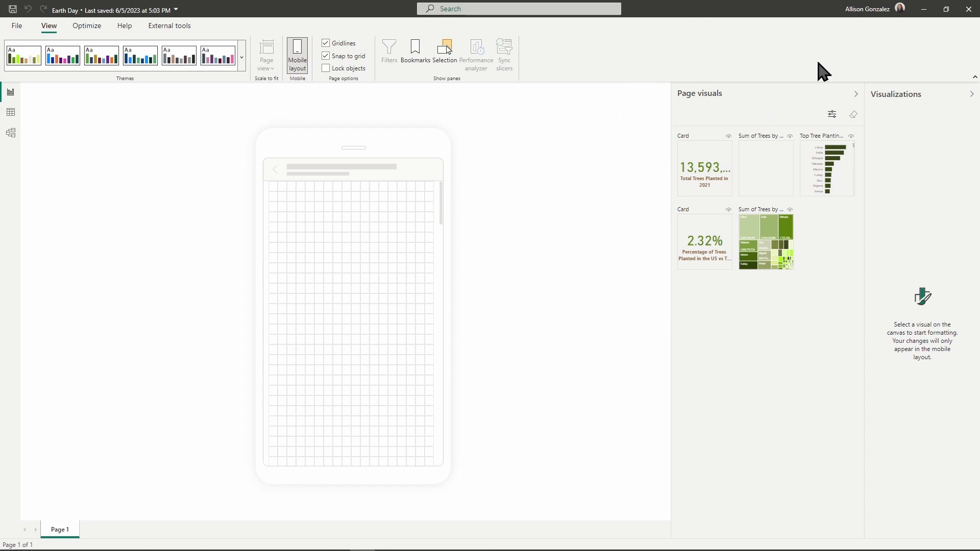
{"action": "mouse_move", "coordinate": [206, 41]}
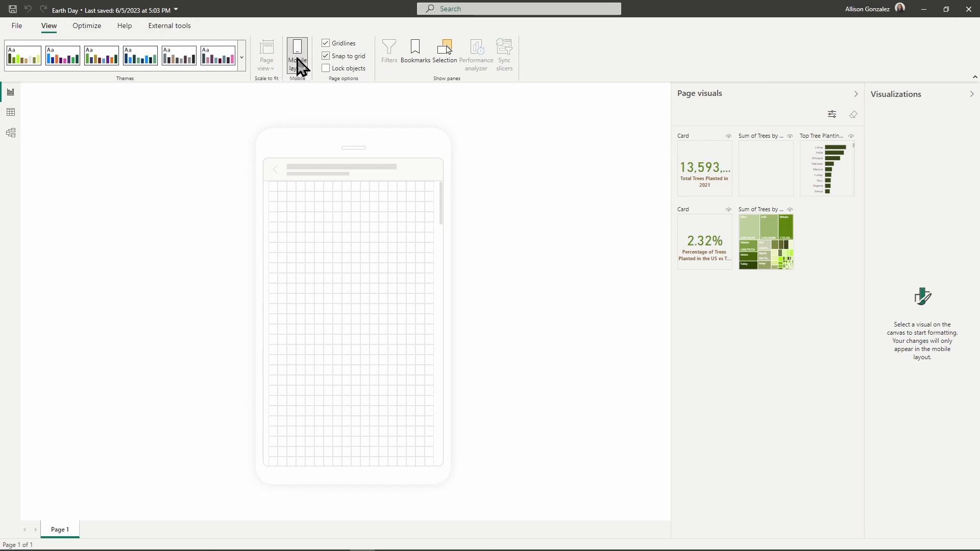
Step: Return from the phone layout to the full web page layout of the report
{"action": "left_click", "coordinate": [297, 55]}
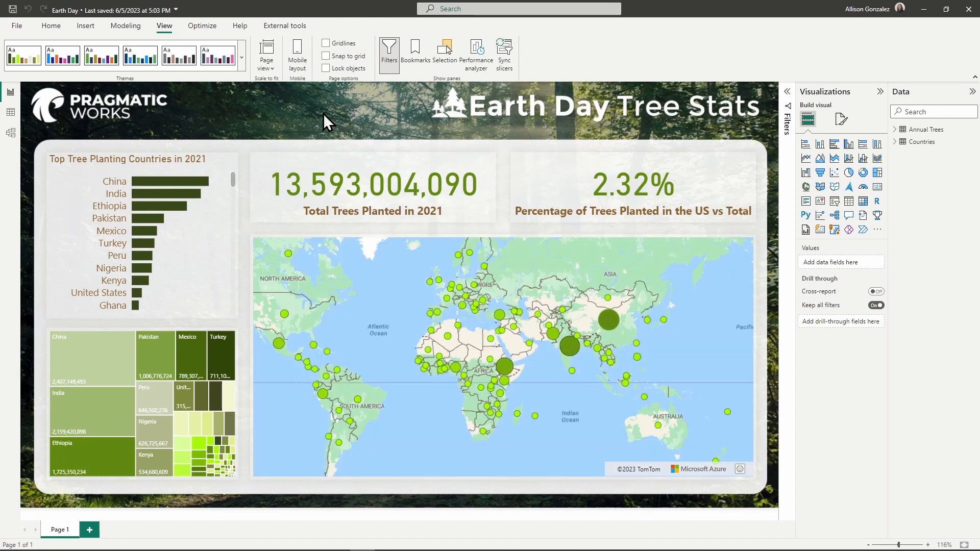
{"action": "mouse_move", "coordinate": [939, 30]}
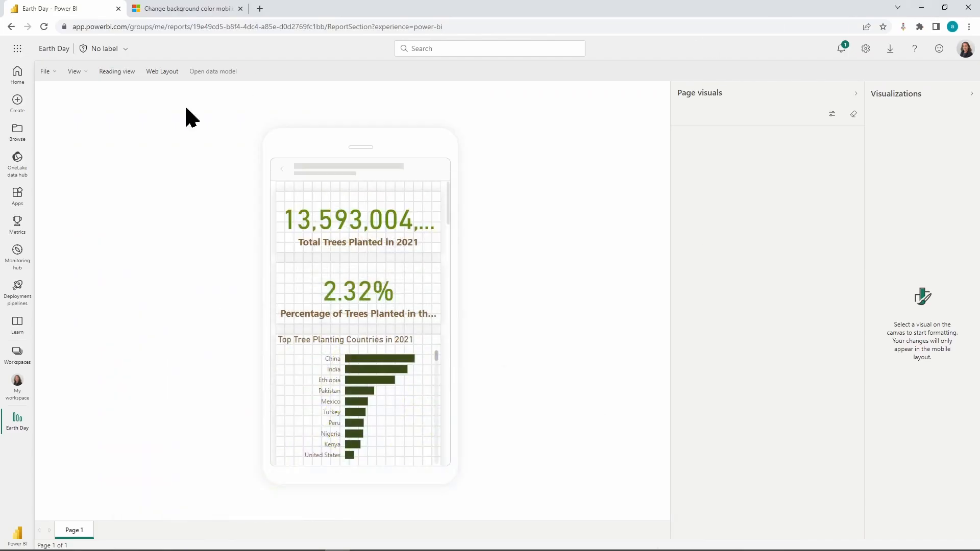
{"action": "mouse_move", "coordinate": [555, 204]}
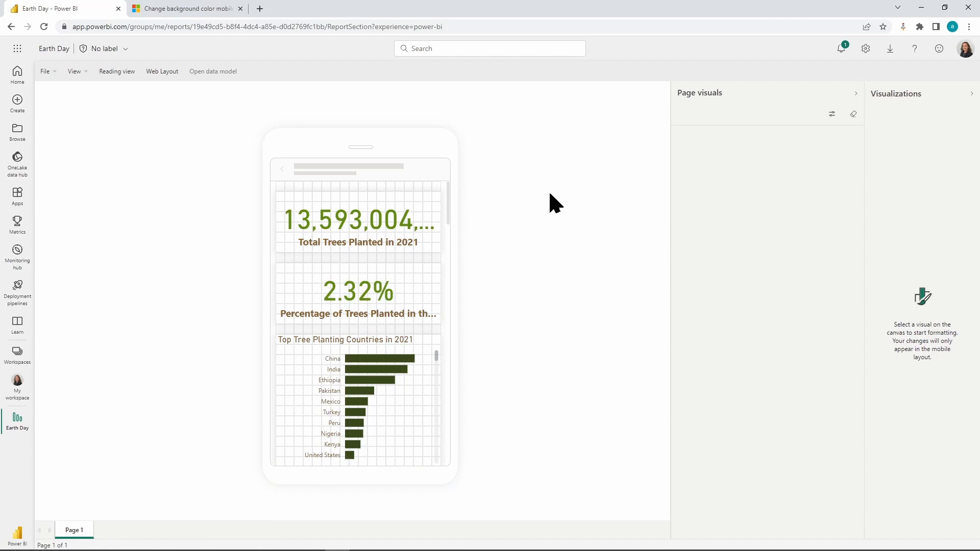
{"action": "mouse_move", "coordinate": [162, 70]}
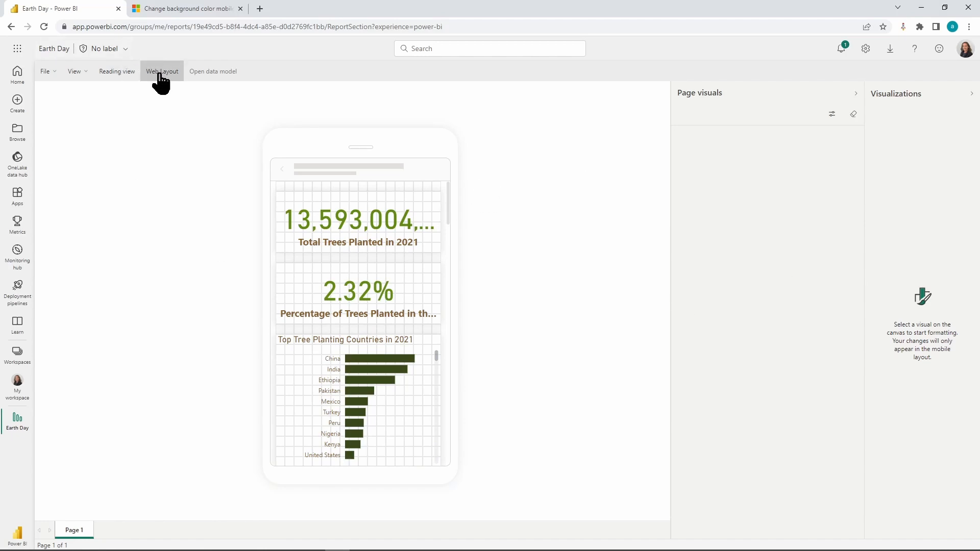
{"action": "left_click", "coordinate": [162, 70]}
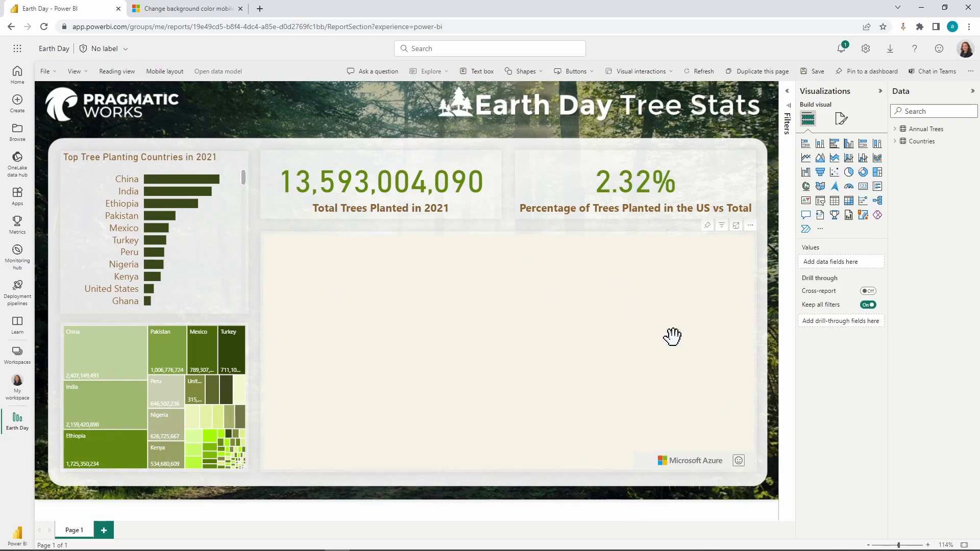